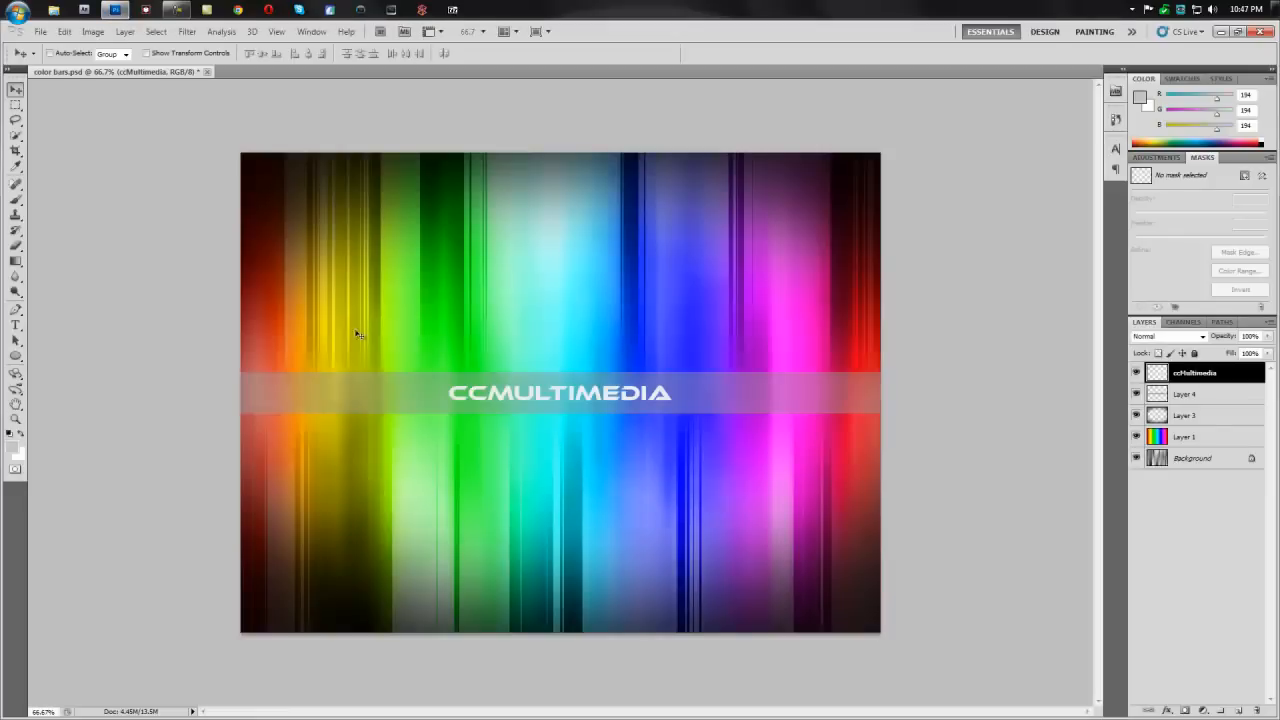
mouse_move(503, 339)
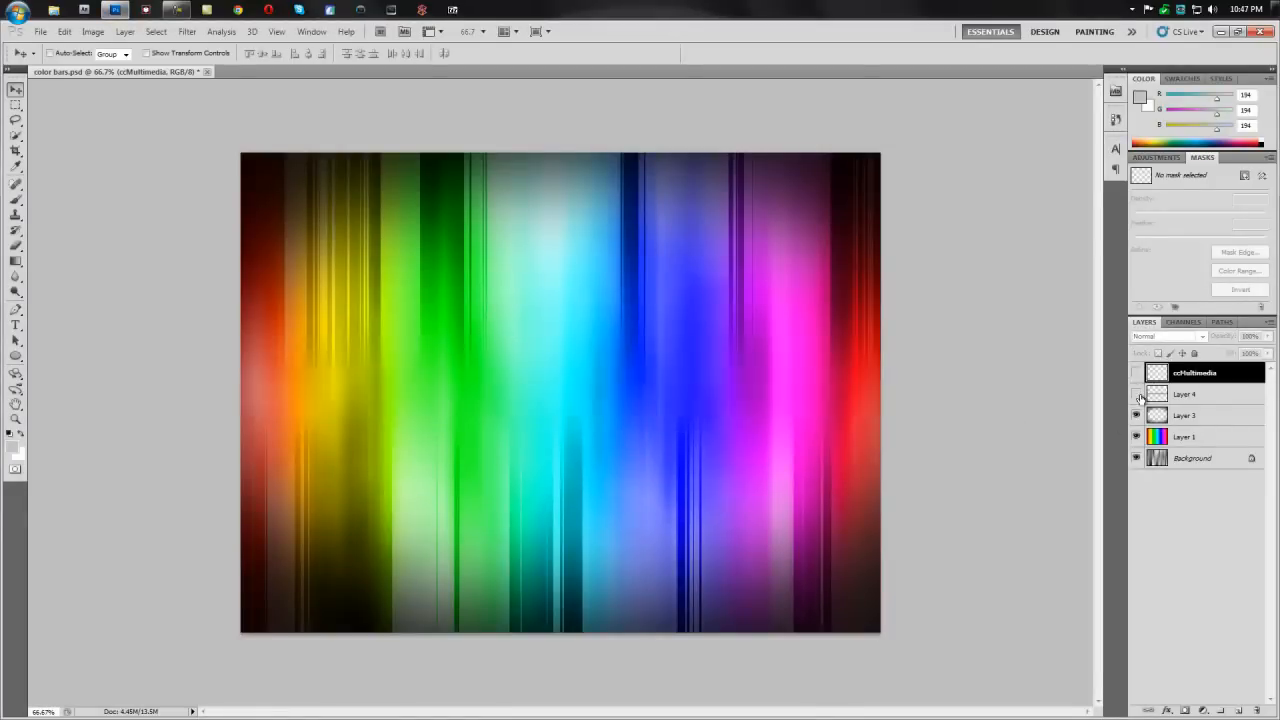
Step: Hide the ccMultimedia text layer and the Layer 4 gray banner
click(1135, 394)
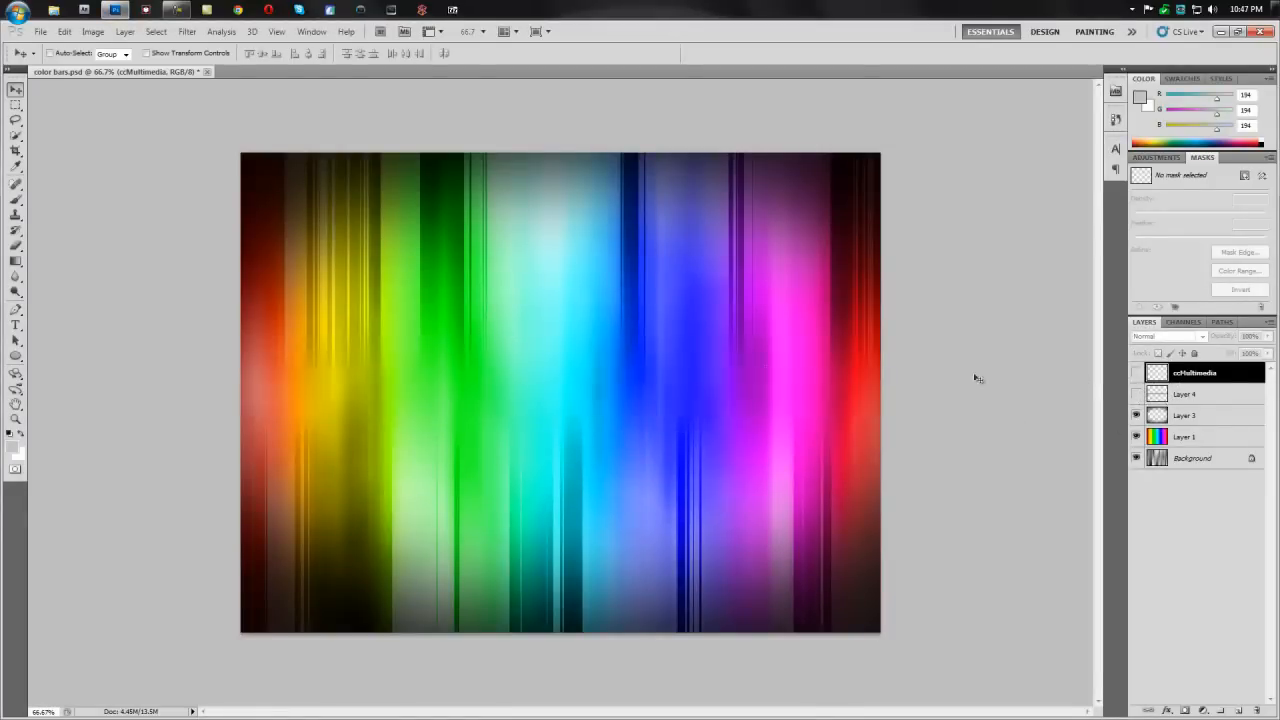
click(1136, 393)
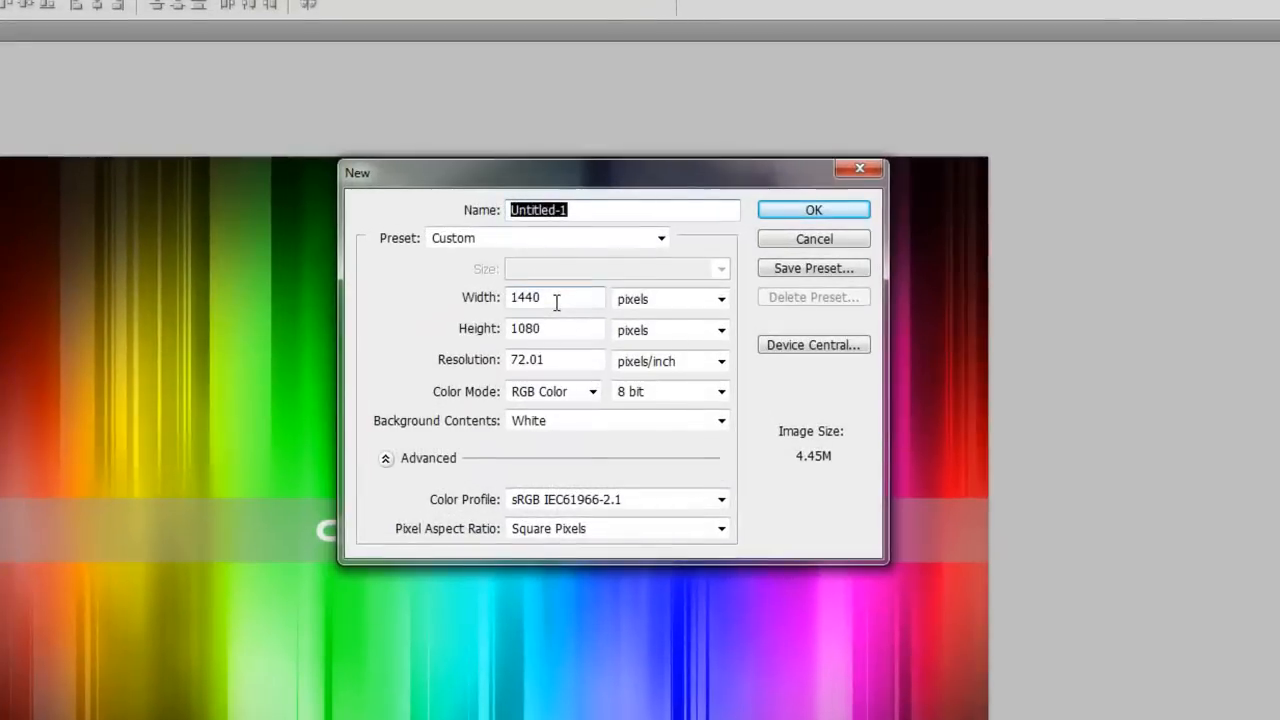
mouse_move(557, 329)
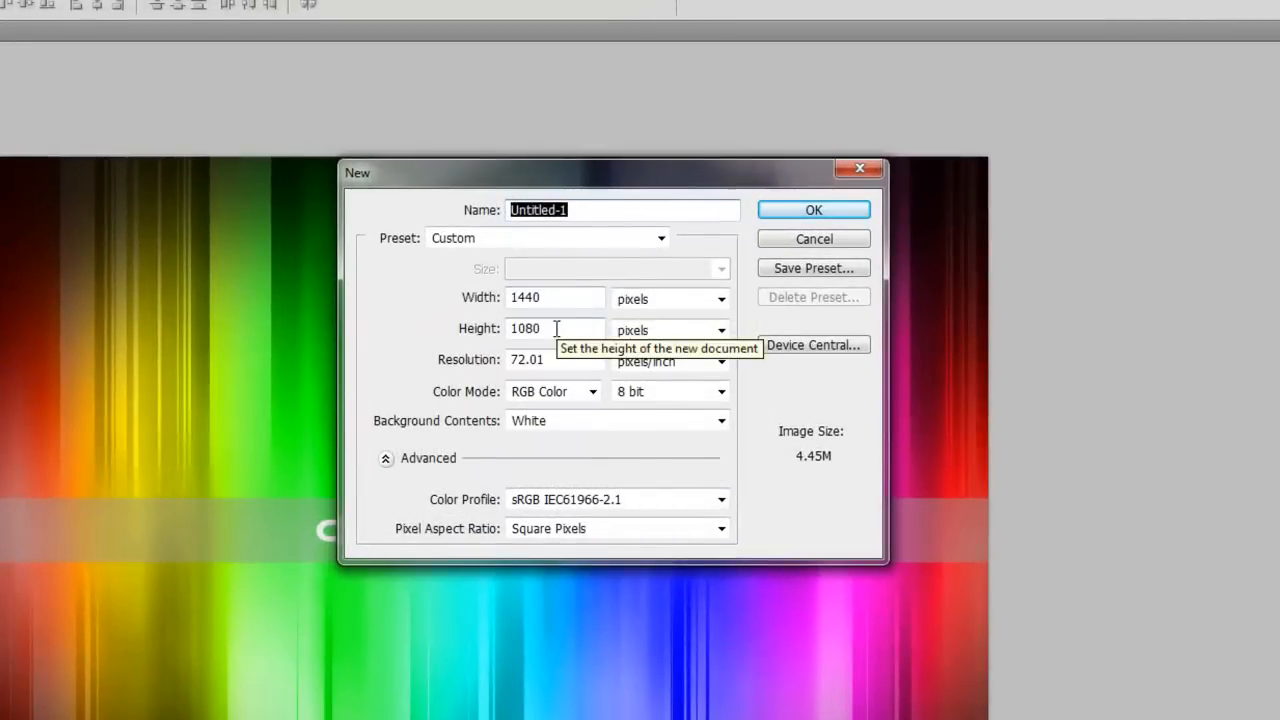
mouse_move(530, 391)
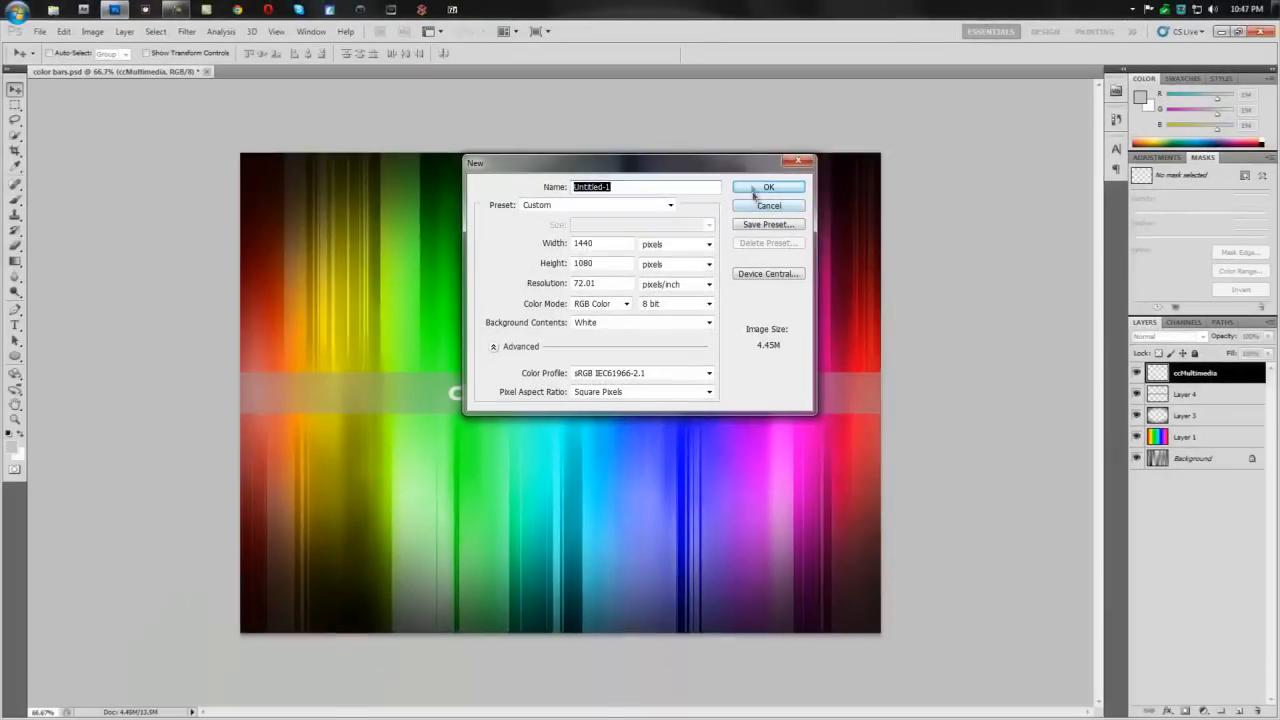
Step: Create a white 1440 × 1080 px document and set the foreground to black (RGB 0,0,0)
click(768, 187)
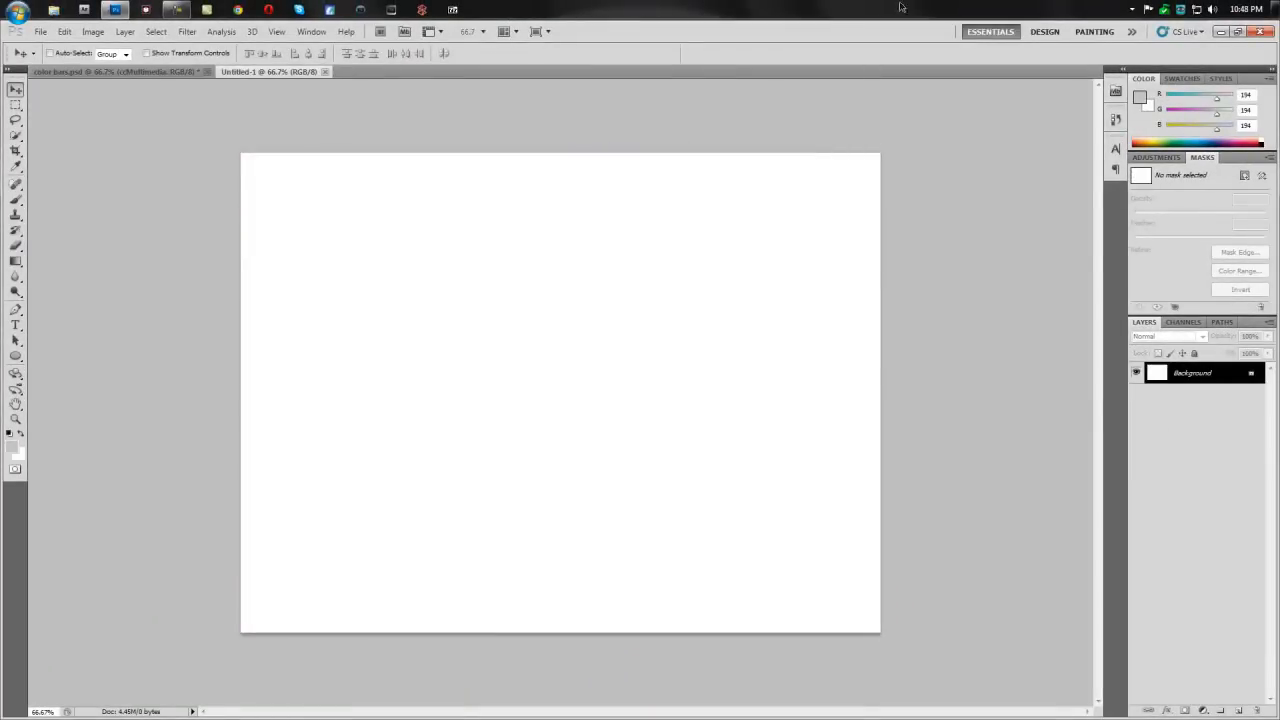
mouse_move(16, 453)
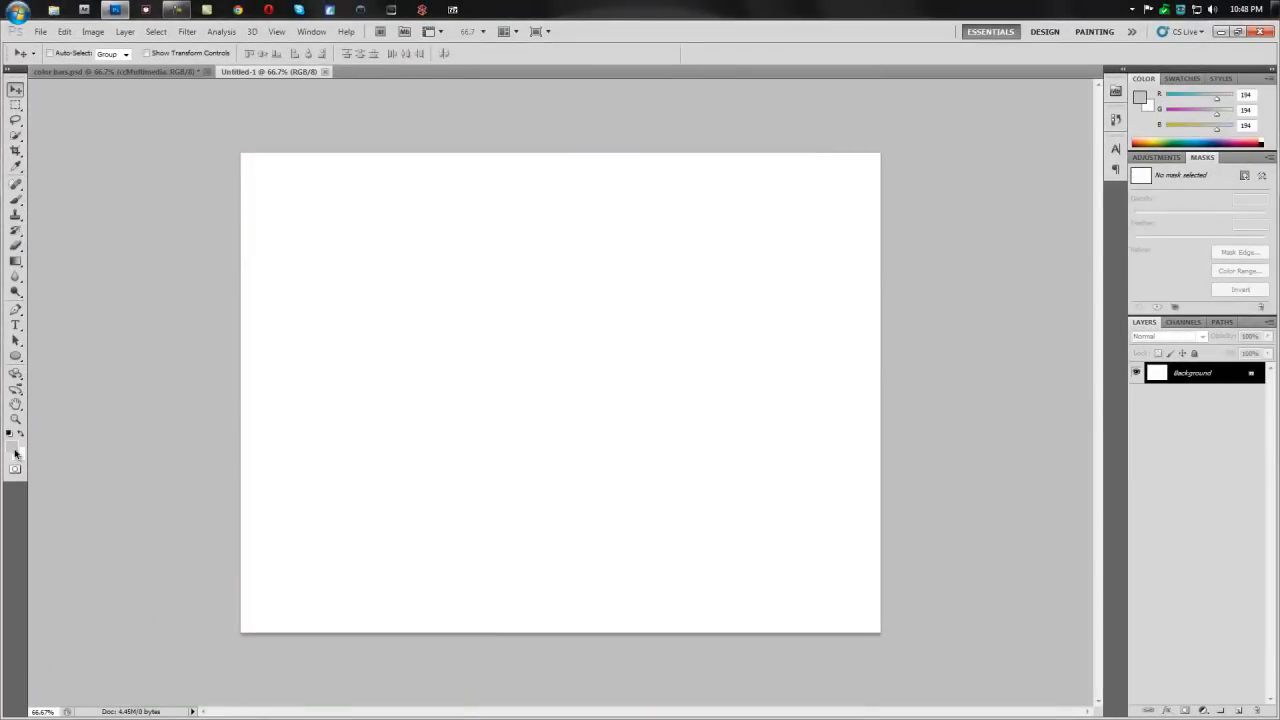
click(8, 433)
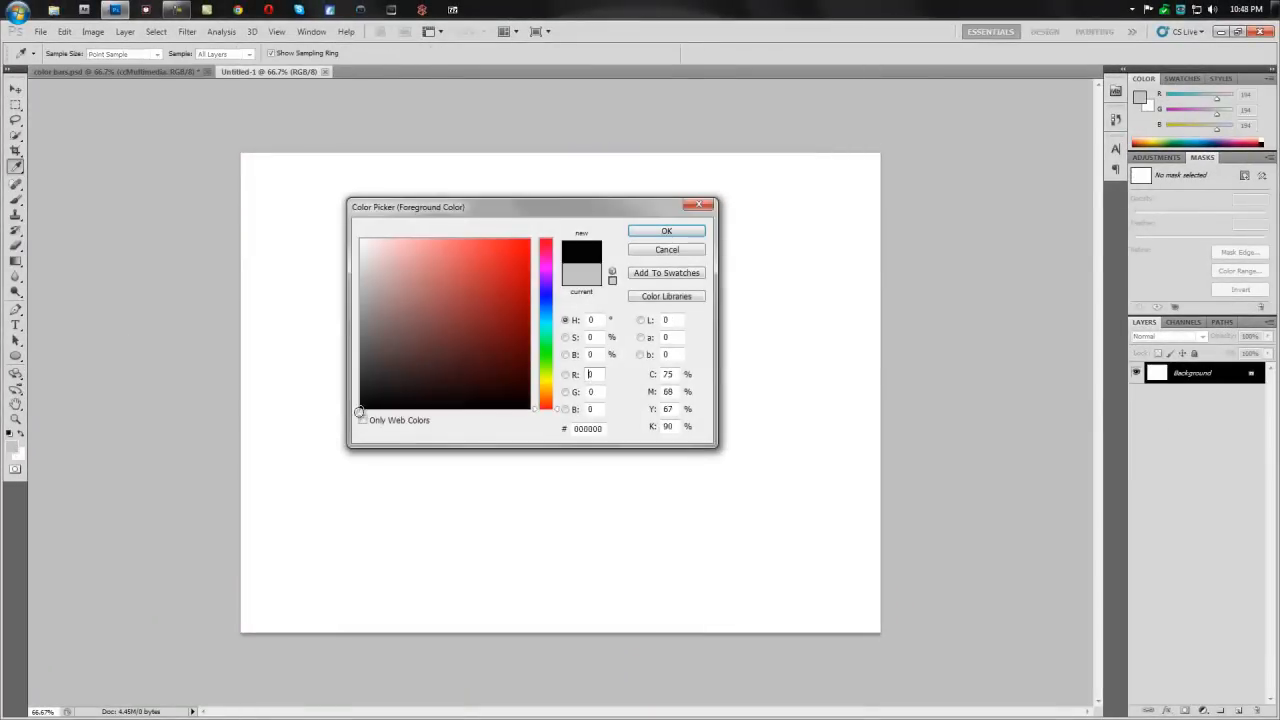
click(666, 230)
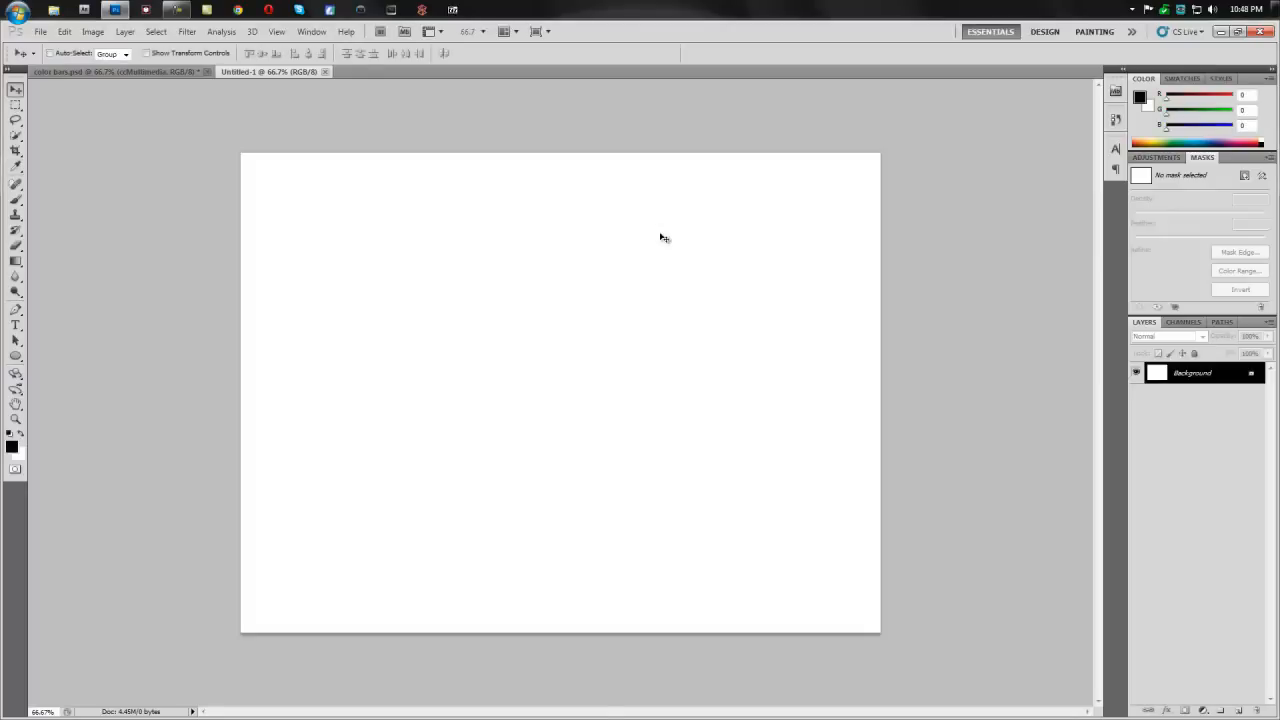
Step: Render black-and-white Clouds across the whole white canvas
click(187, 31)
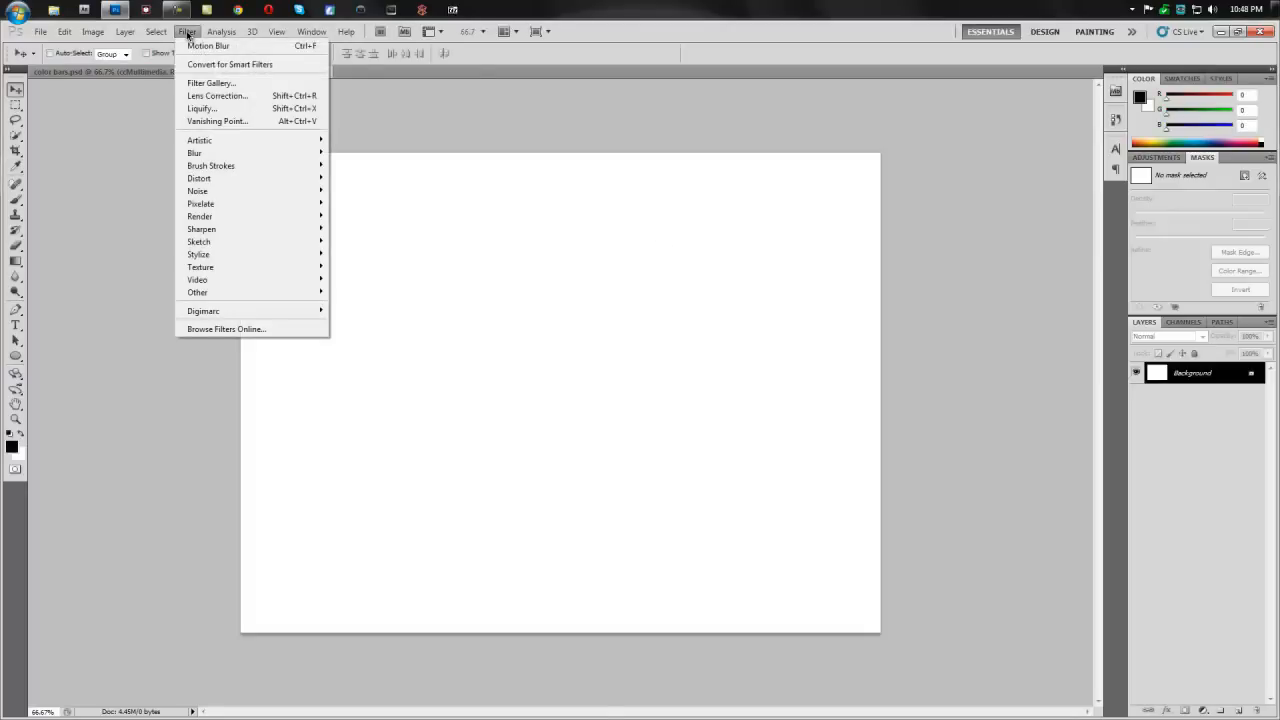
mouse_move(199, 216)
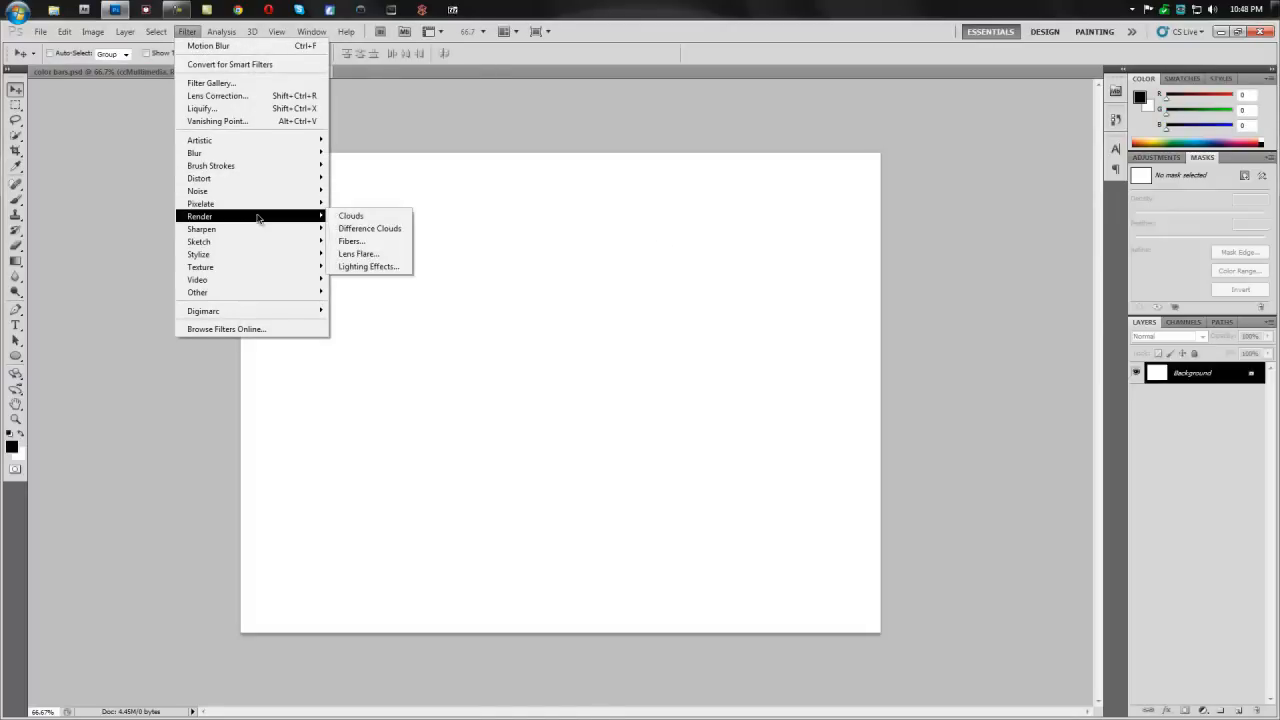
click(350, 215)
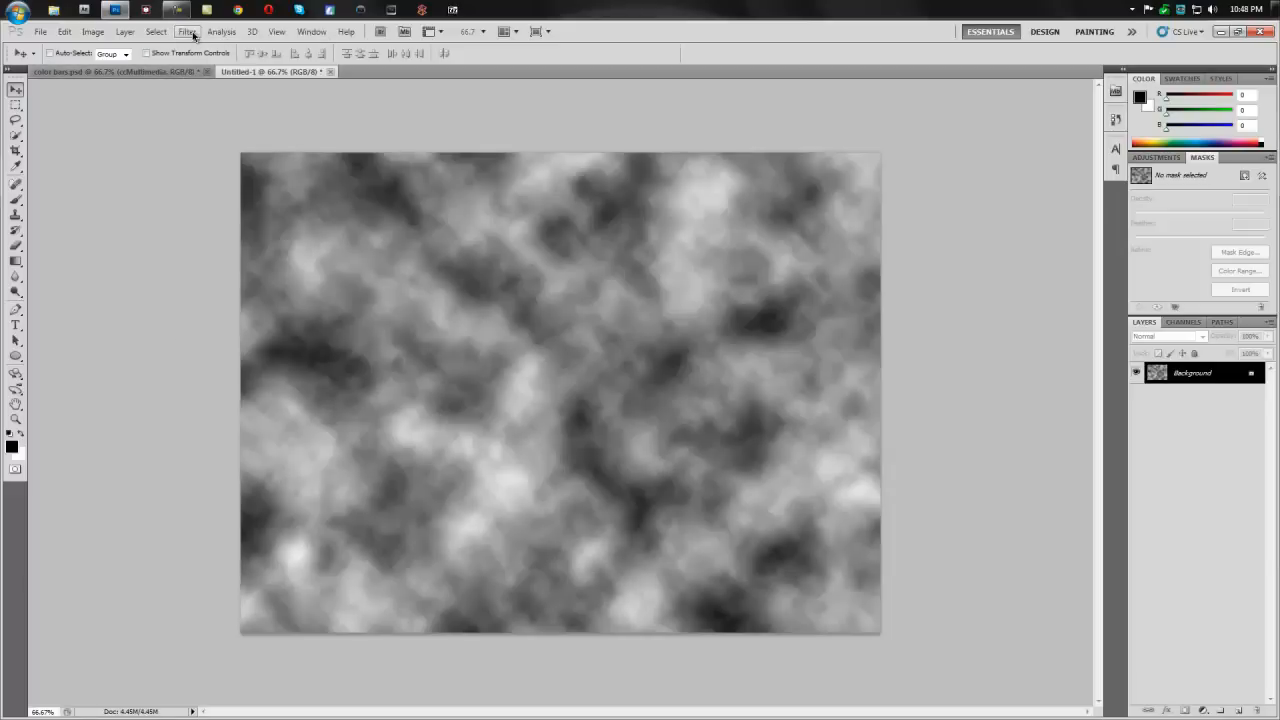
Step: Apply the Mezzotint filter to the clouds using the Long Strokes type
click(187, 31)
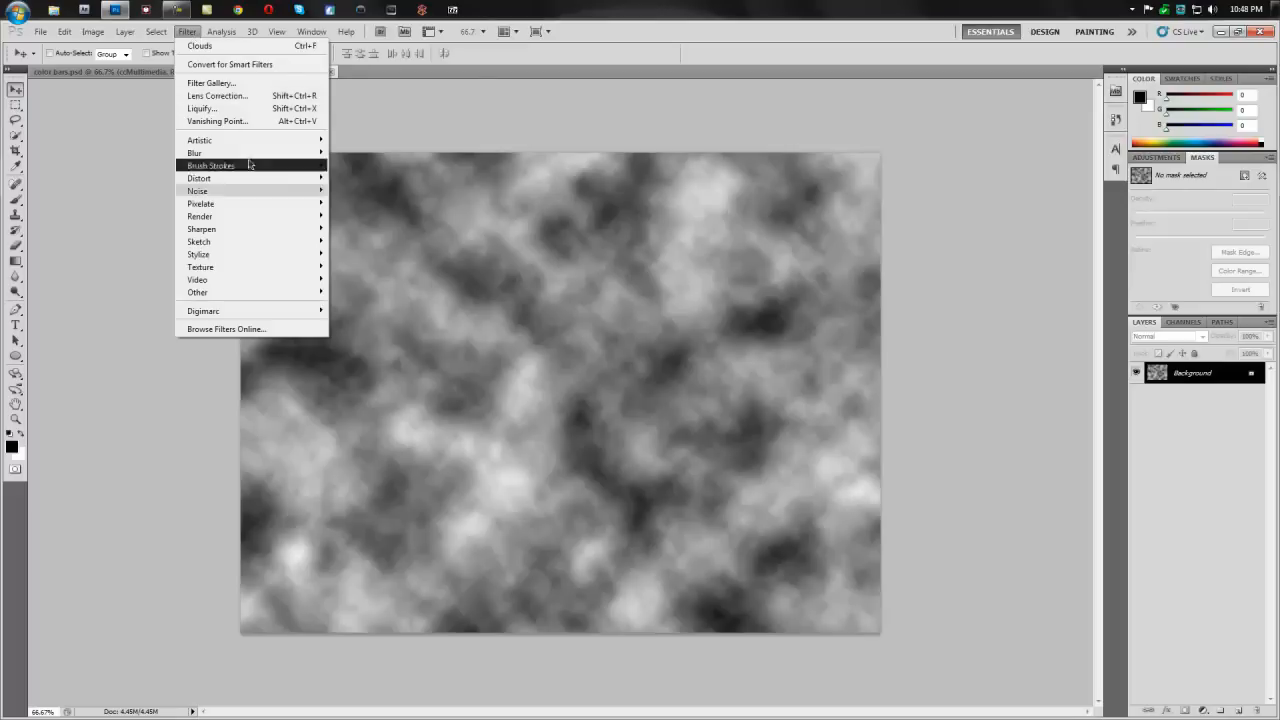
mouse_move(200, 204)
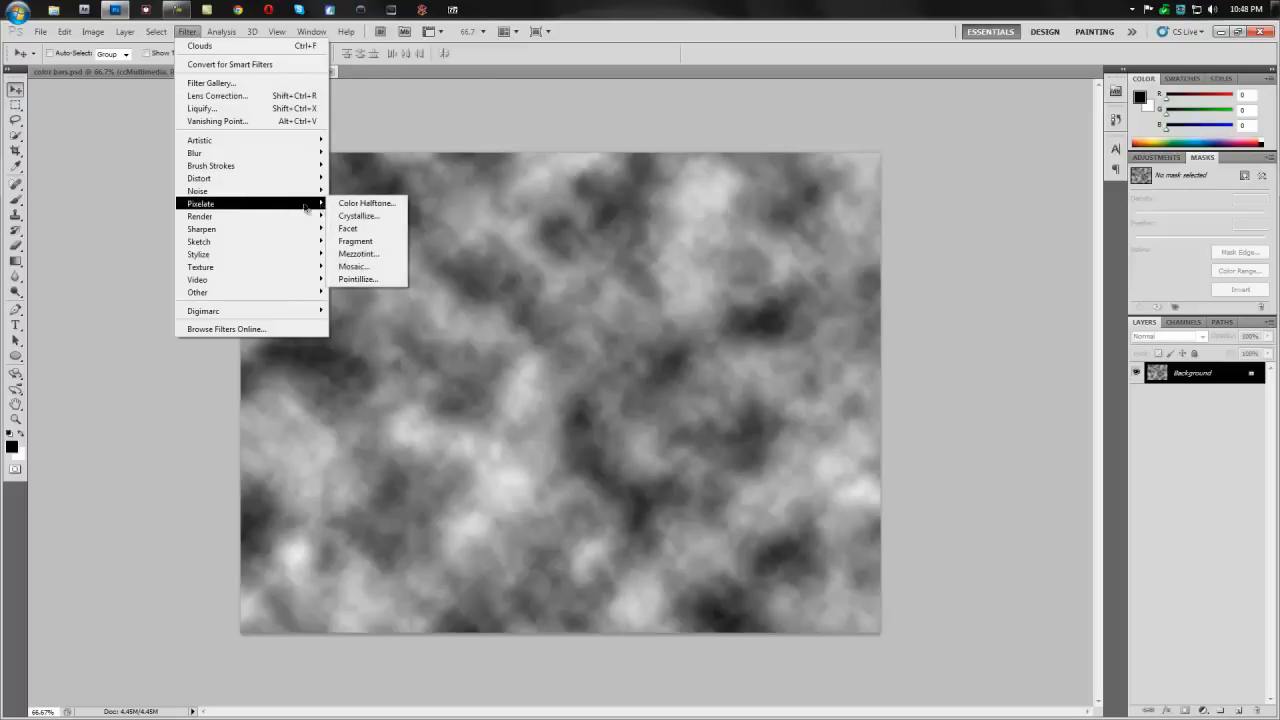
click(358, 253)
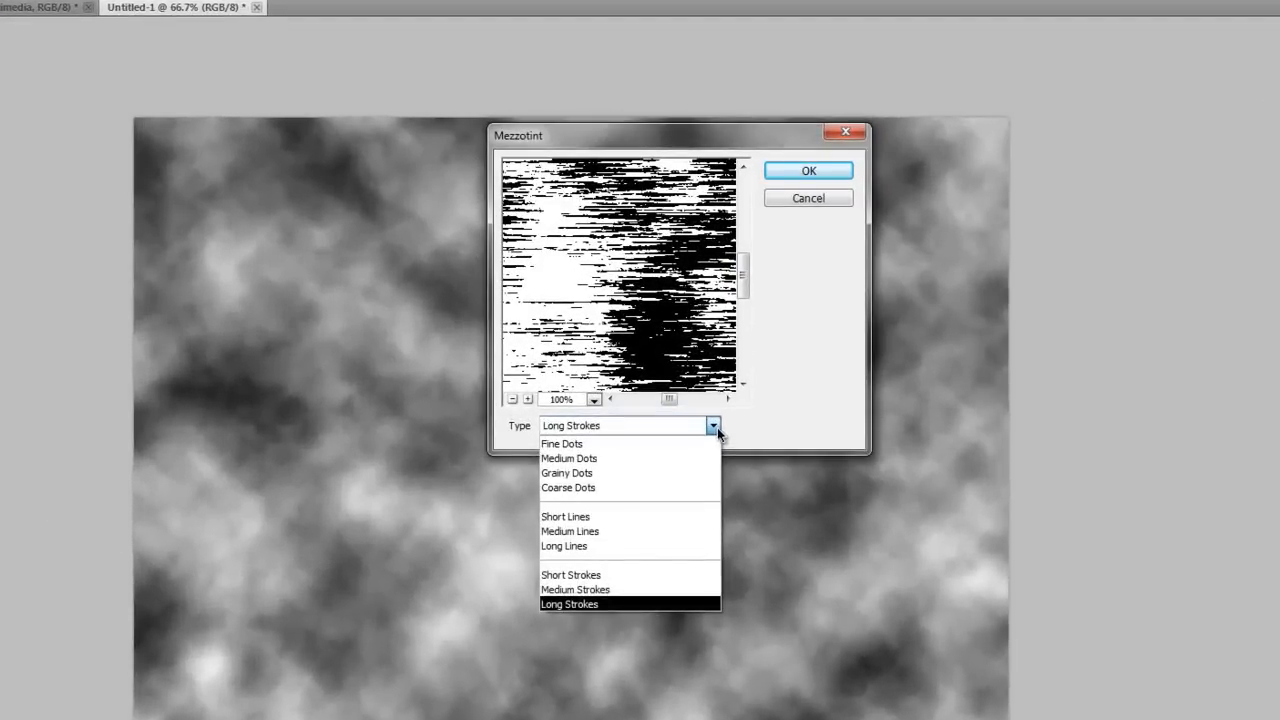
mouse_move(630, 604)
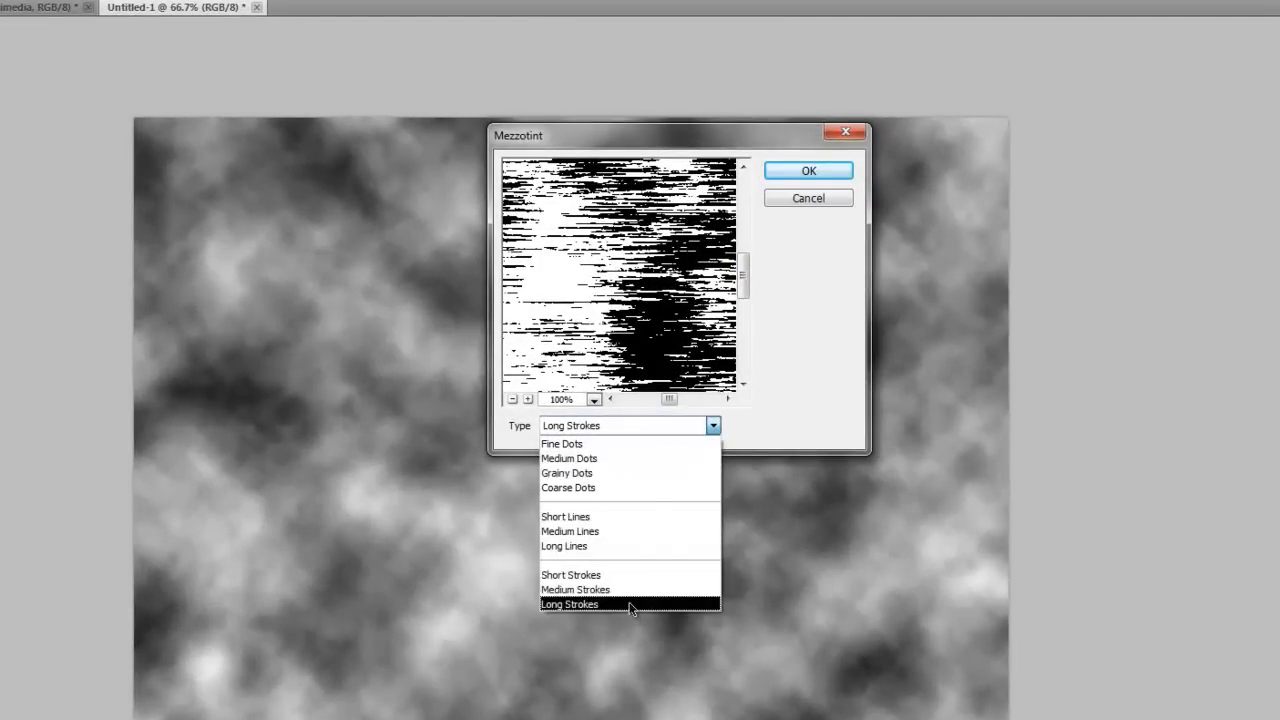
click(808, 170)
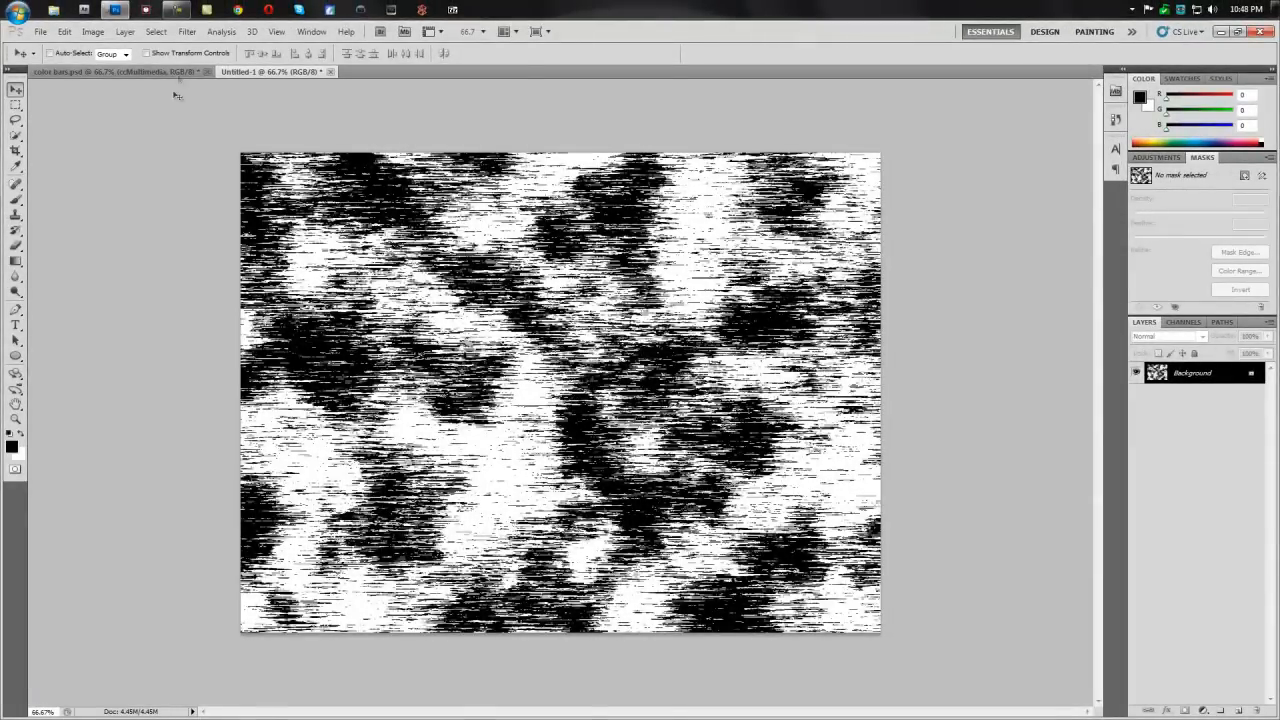
Step: Apply a Motion Blur with angle 90° and distance 999 pixels
click(186, 31)
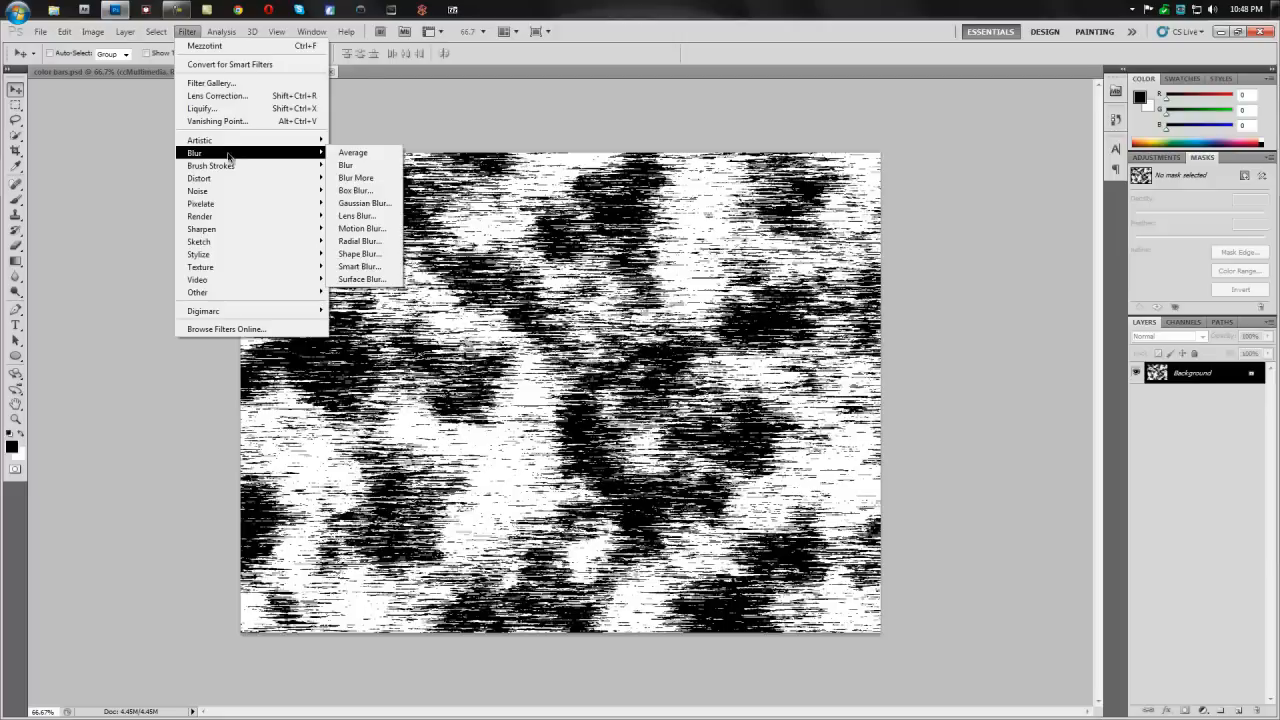
mouse_move(352, 152)
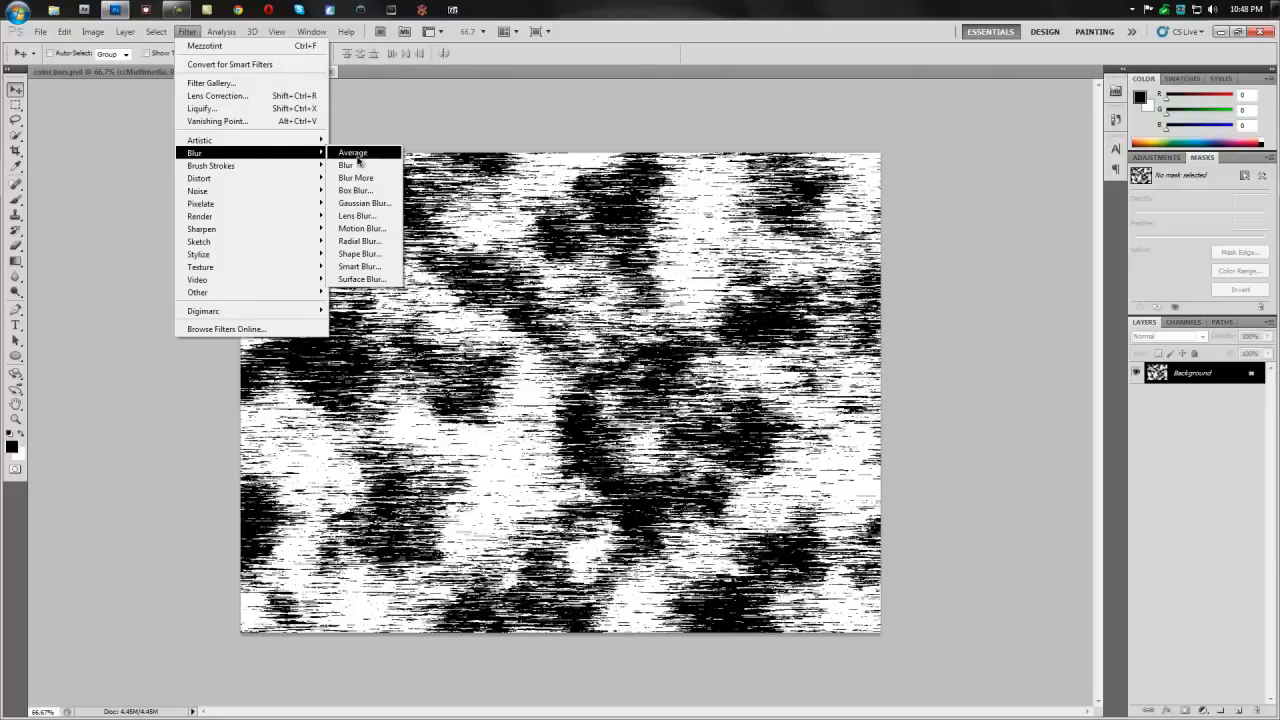
click(361, 228)
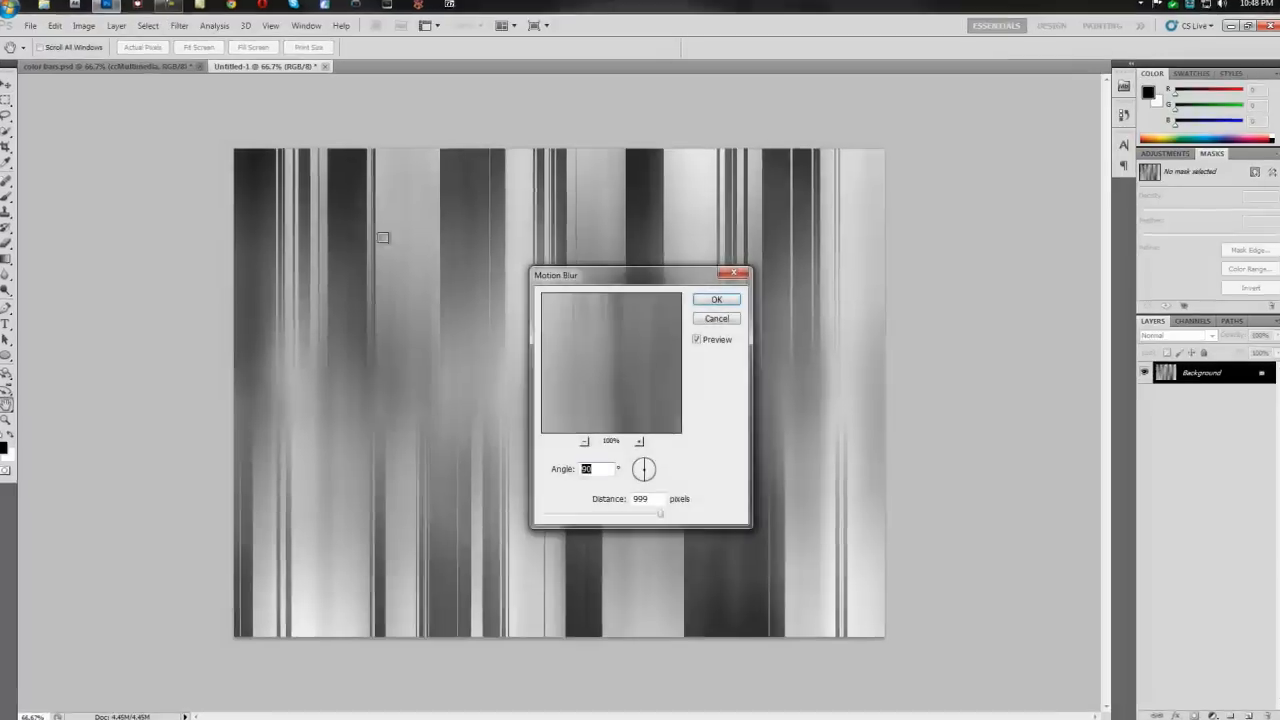
click(716, 299)
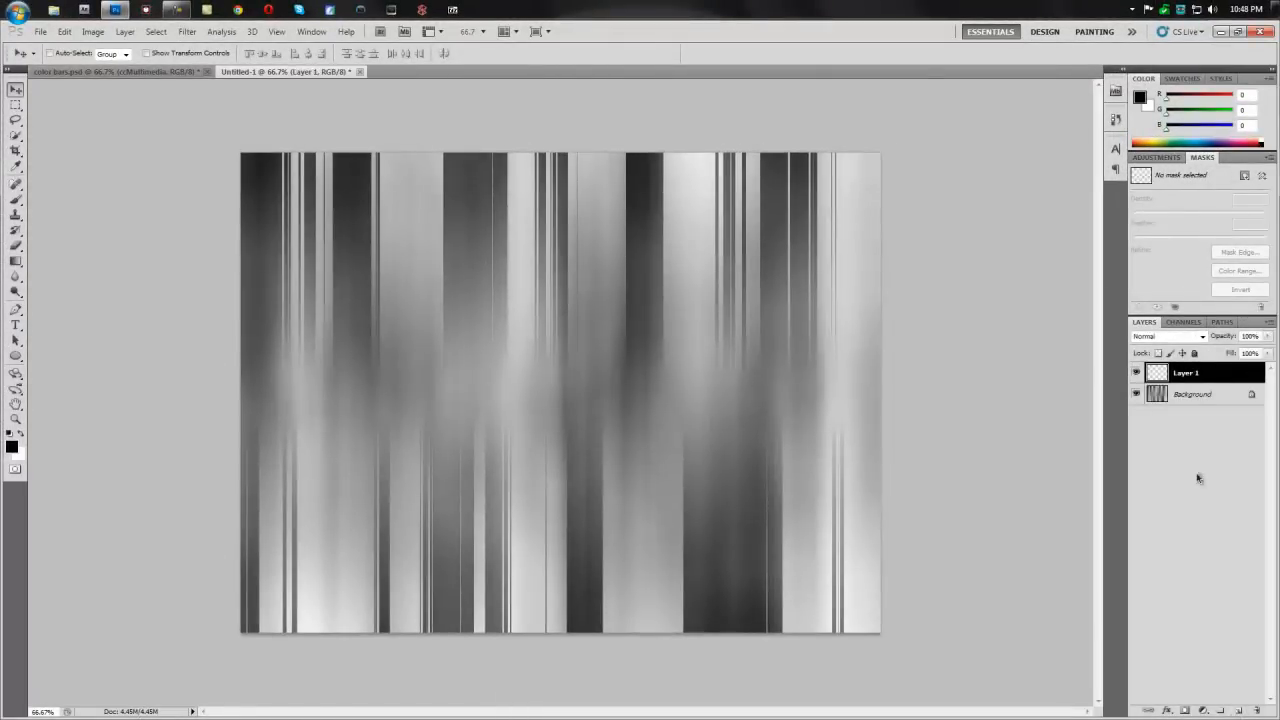
mouse_move(940, 408)
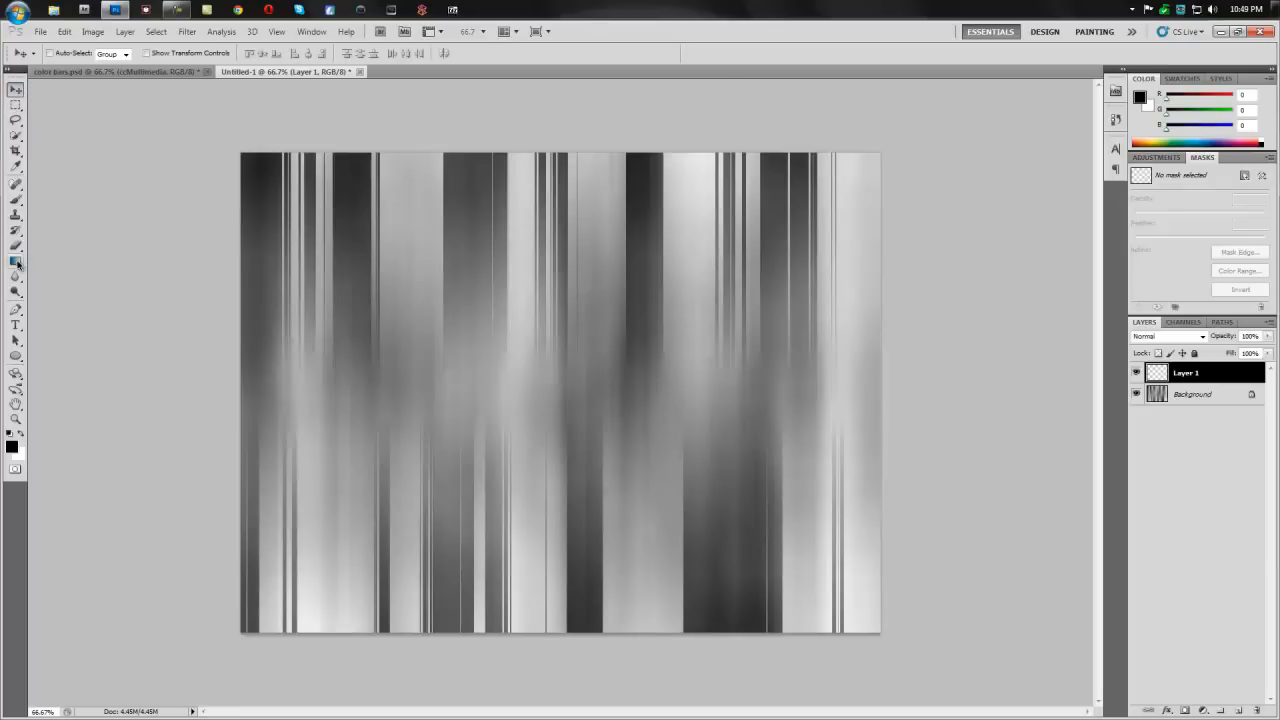
Step: Select the Gradient Tool with the rainbow spectrum preset
click(16, 262)
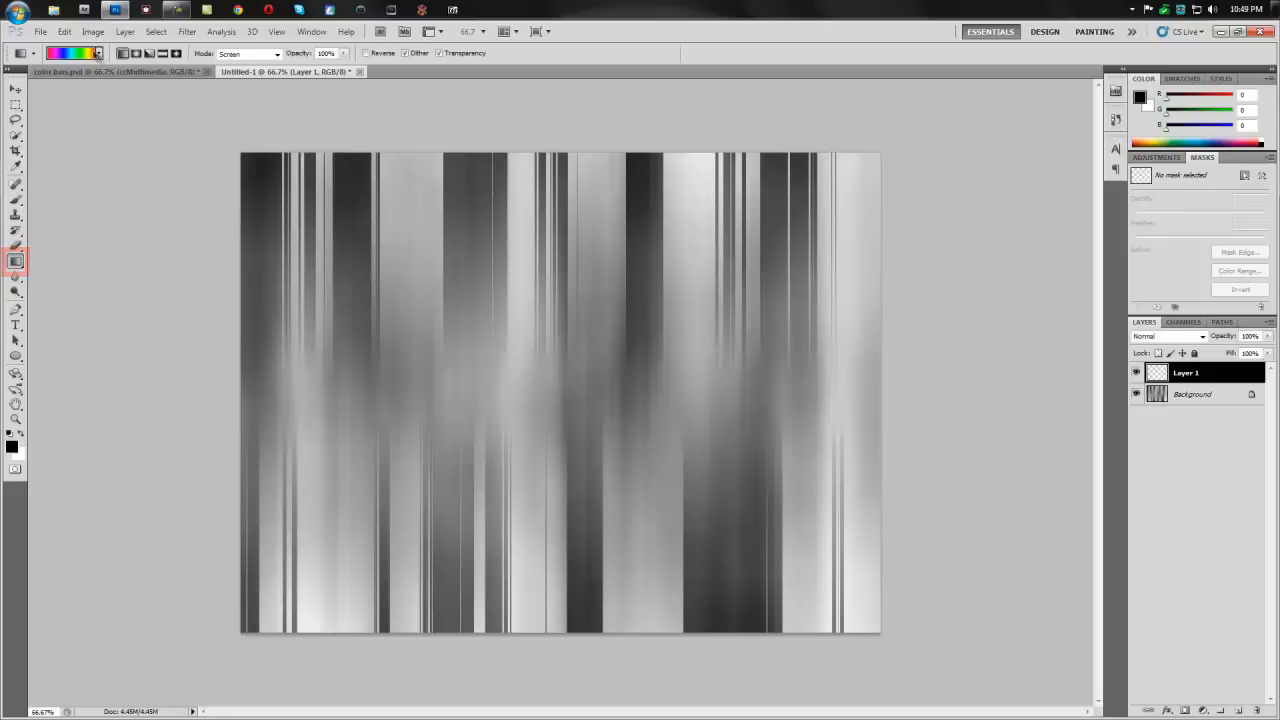
click(97, 53)
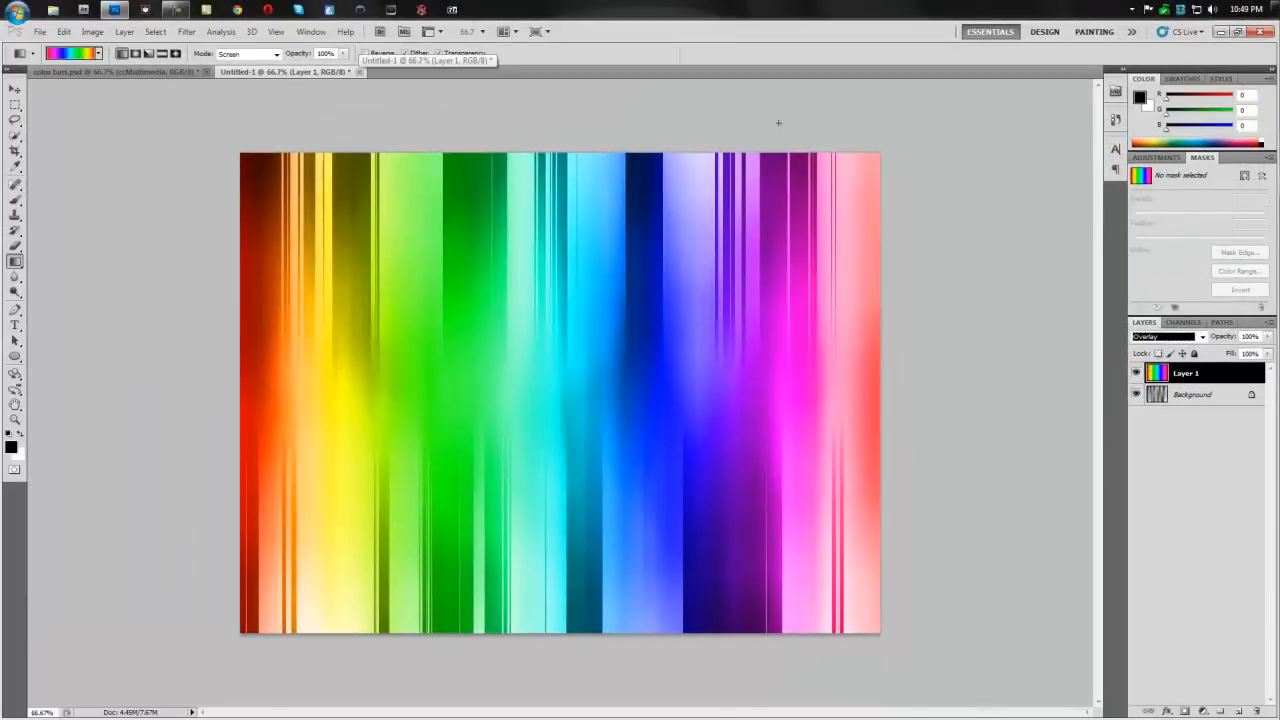
mouse_move(983, 193)
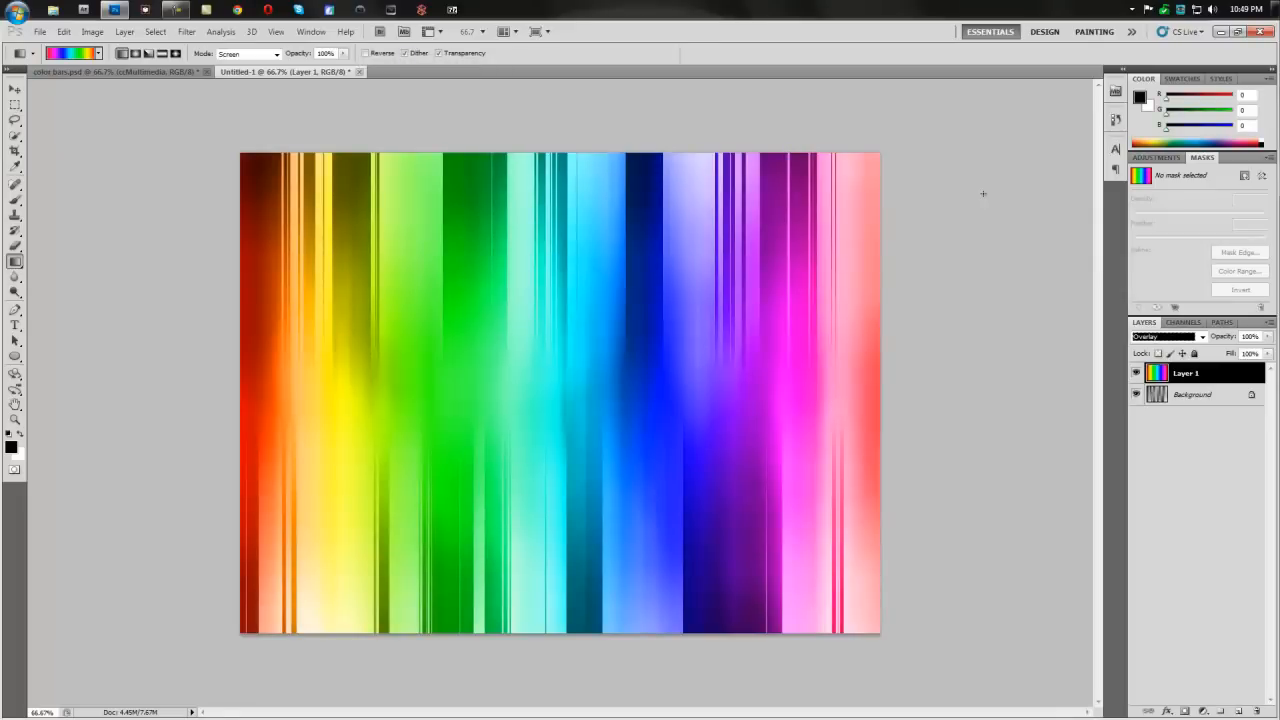
mouse_move(920, 182)
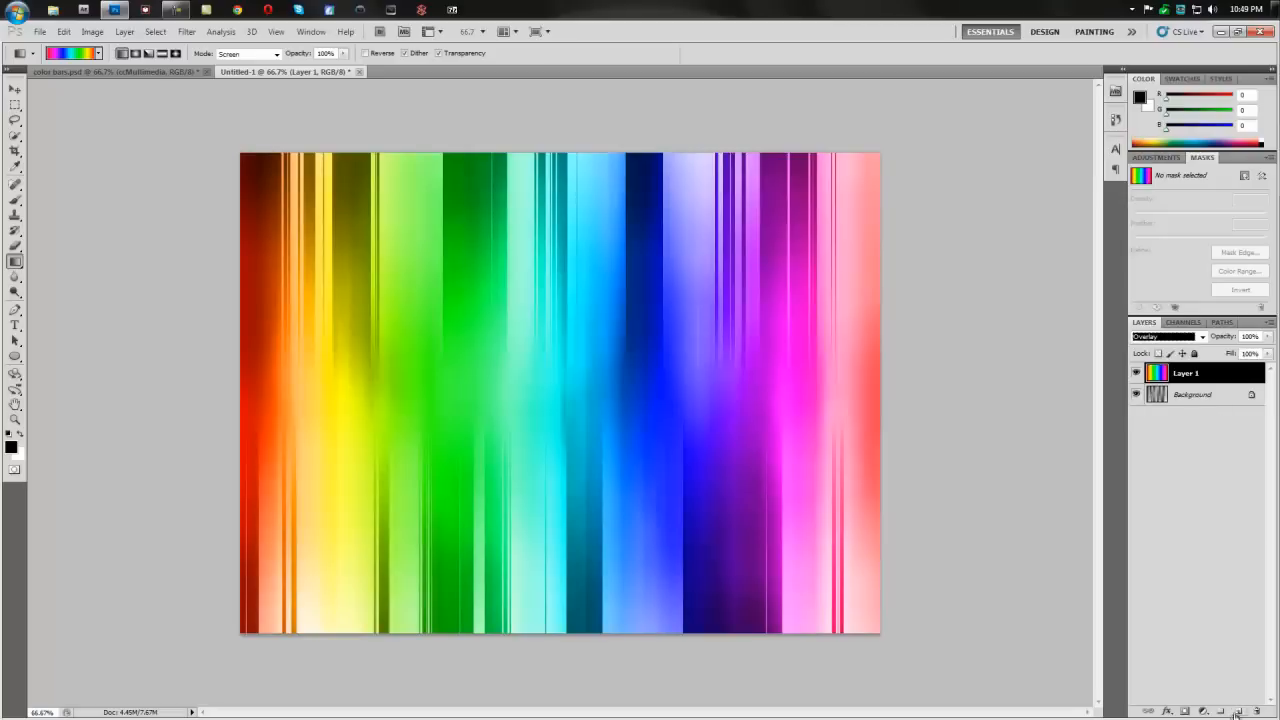
Step: On a new layer, fill everything outside a feathered elliptical selection with black, then deselect
click(1224, 710)
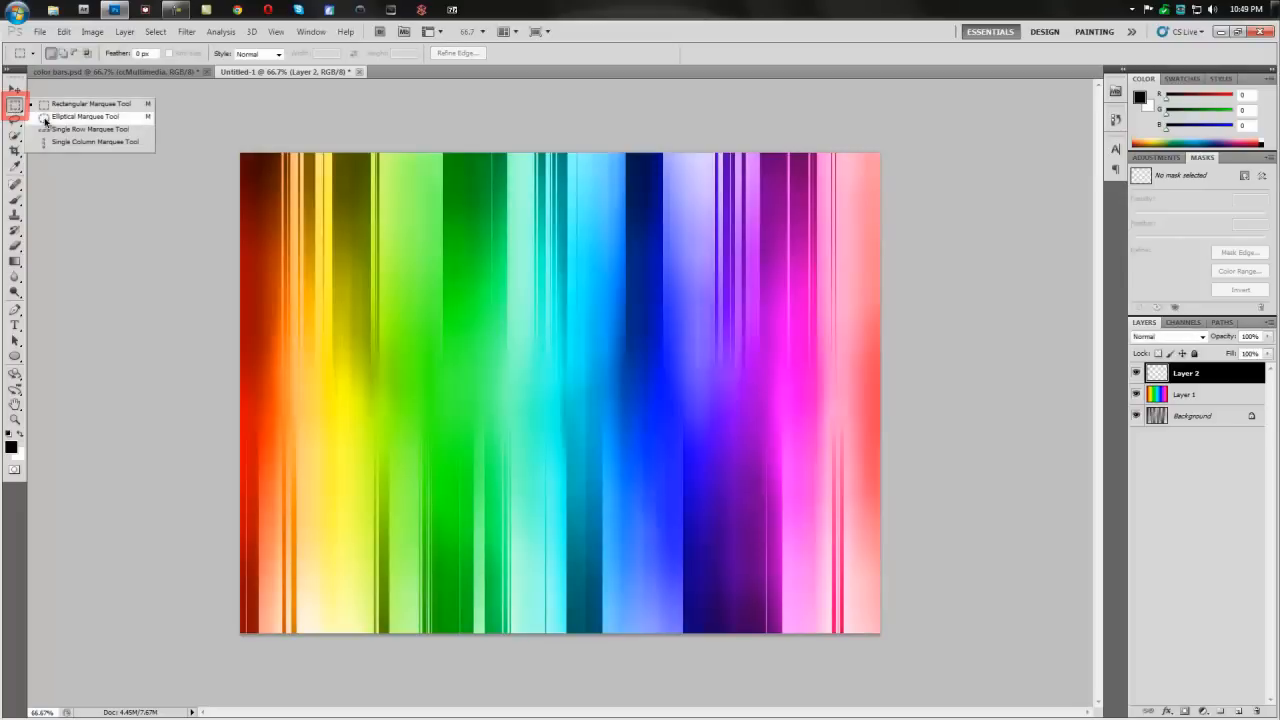
click(85, 116)
text(100)
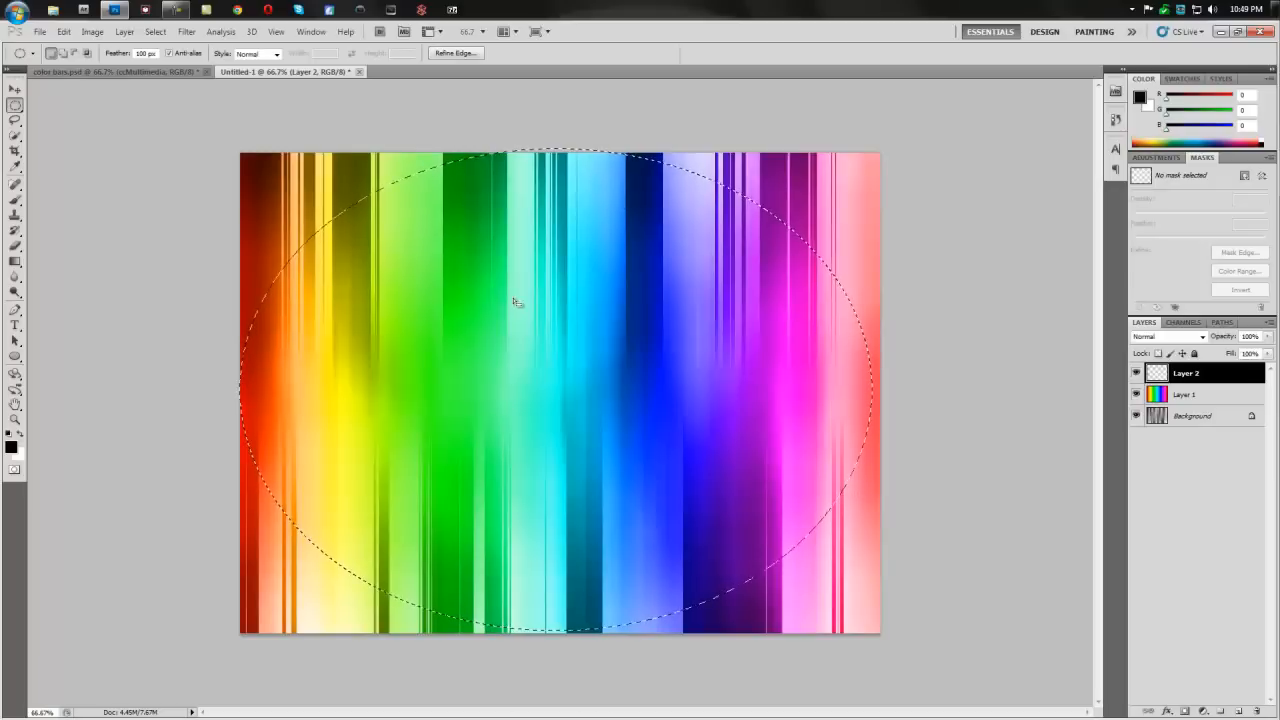
click(155, 31)
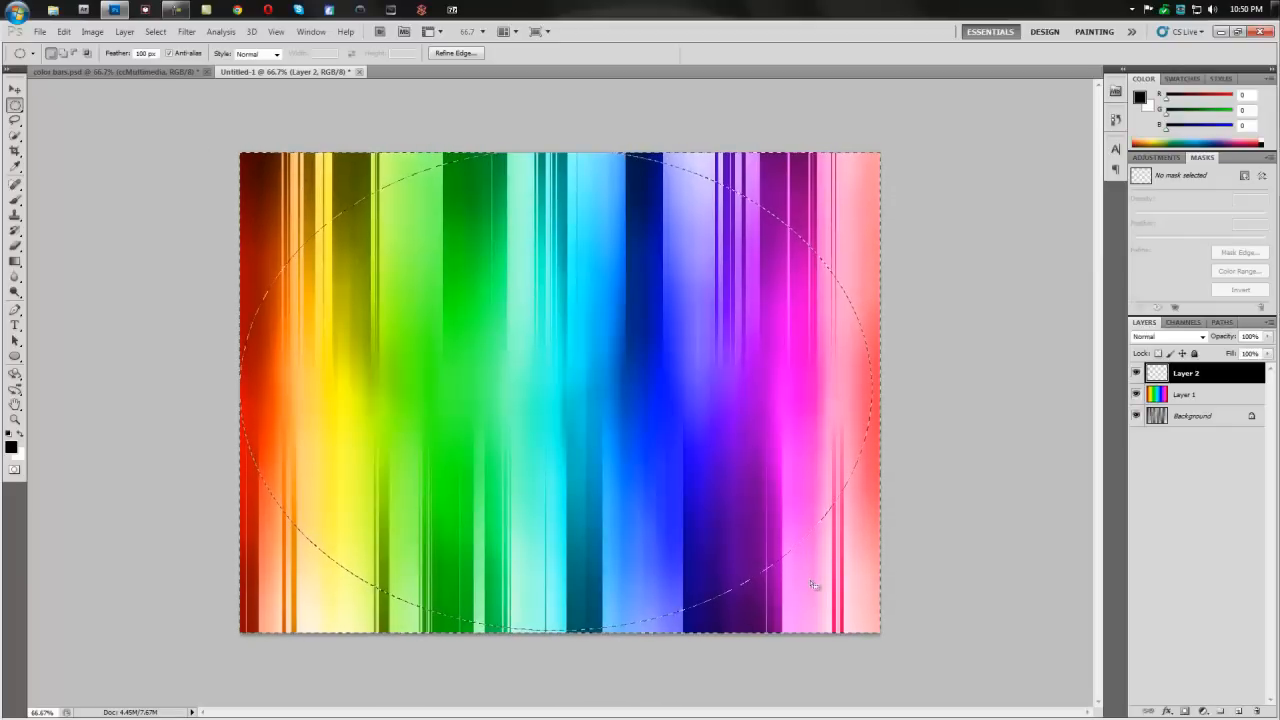
key(alt+Delete)
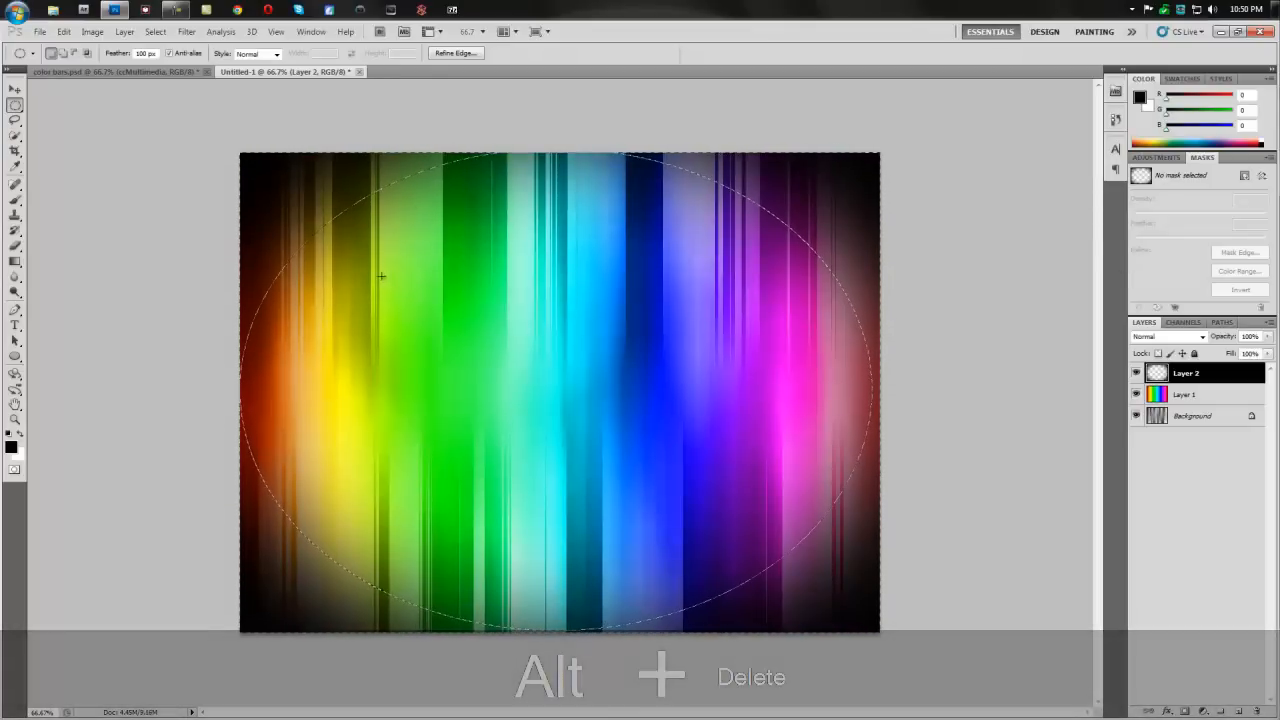
key(alt+Delete)
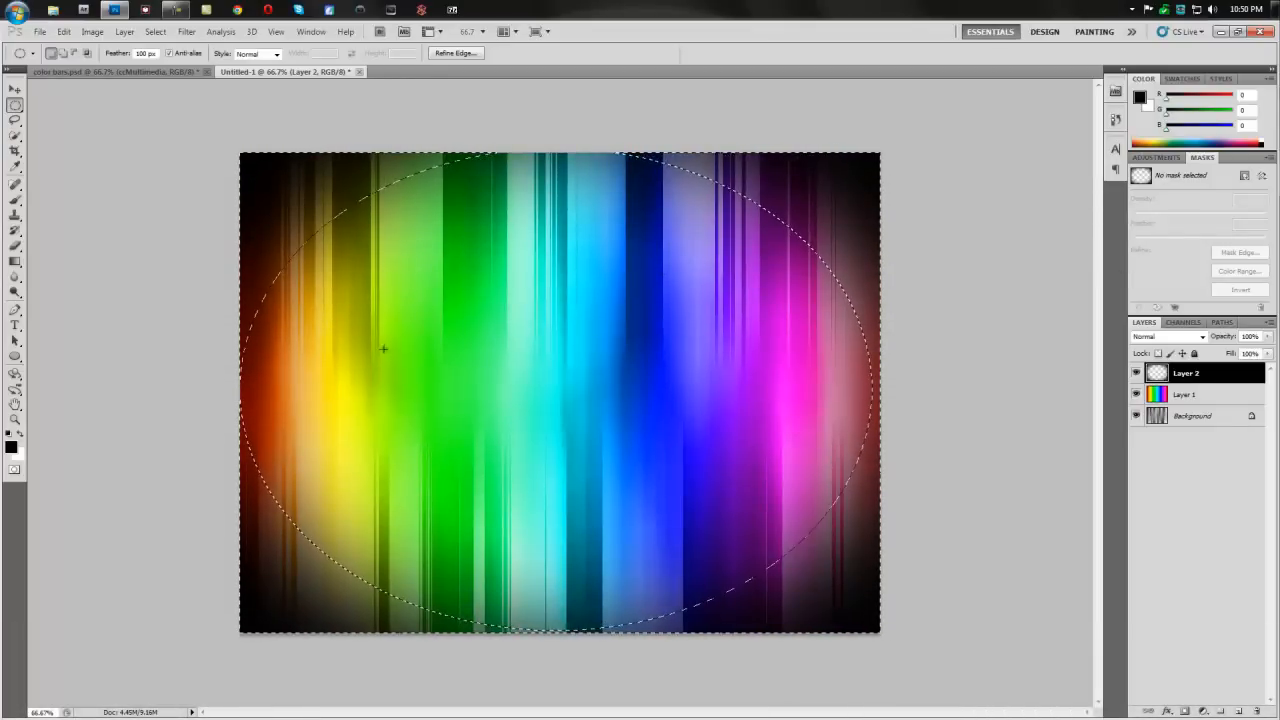
key(ctrl+d)
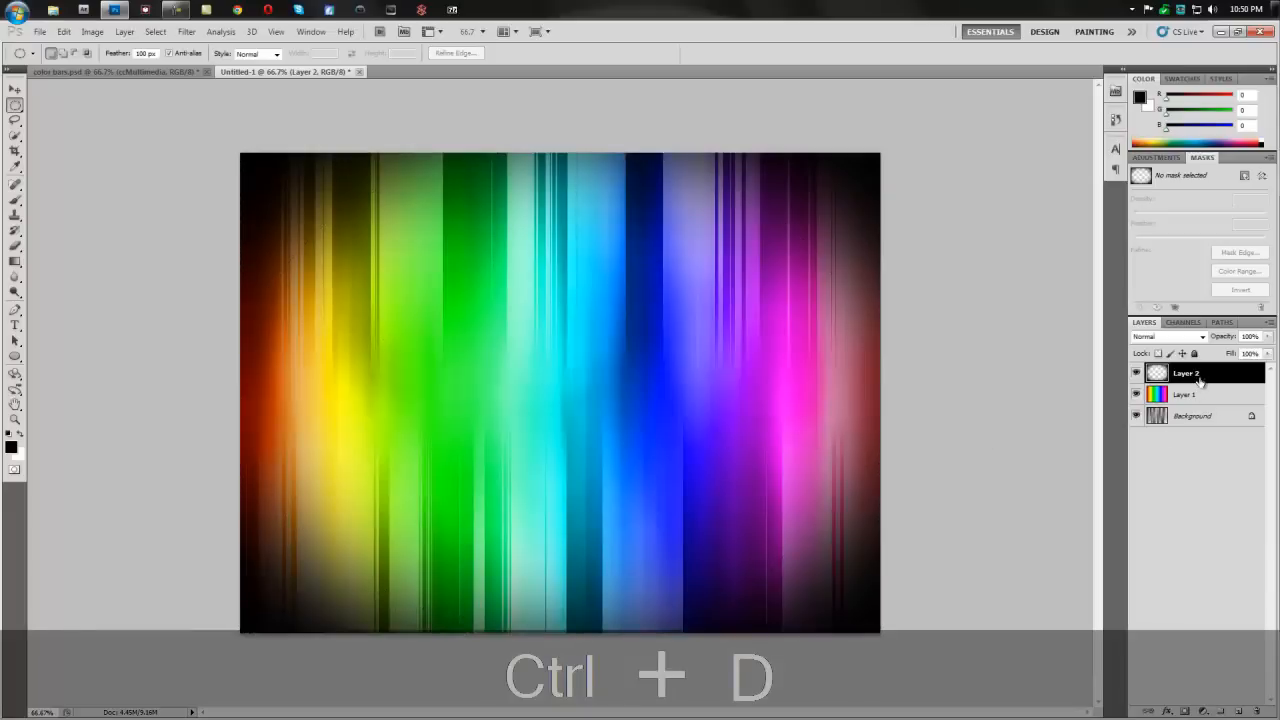
Step: Clear the oval selection and lower the vignette layer's opacity to 75%
key(Ctrl+d)
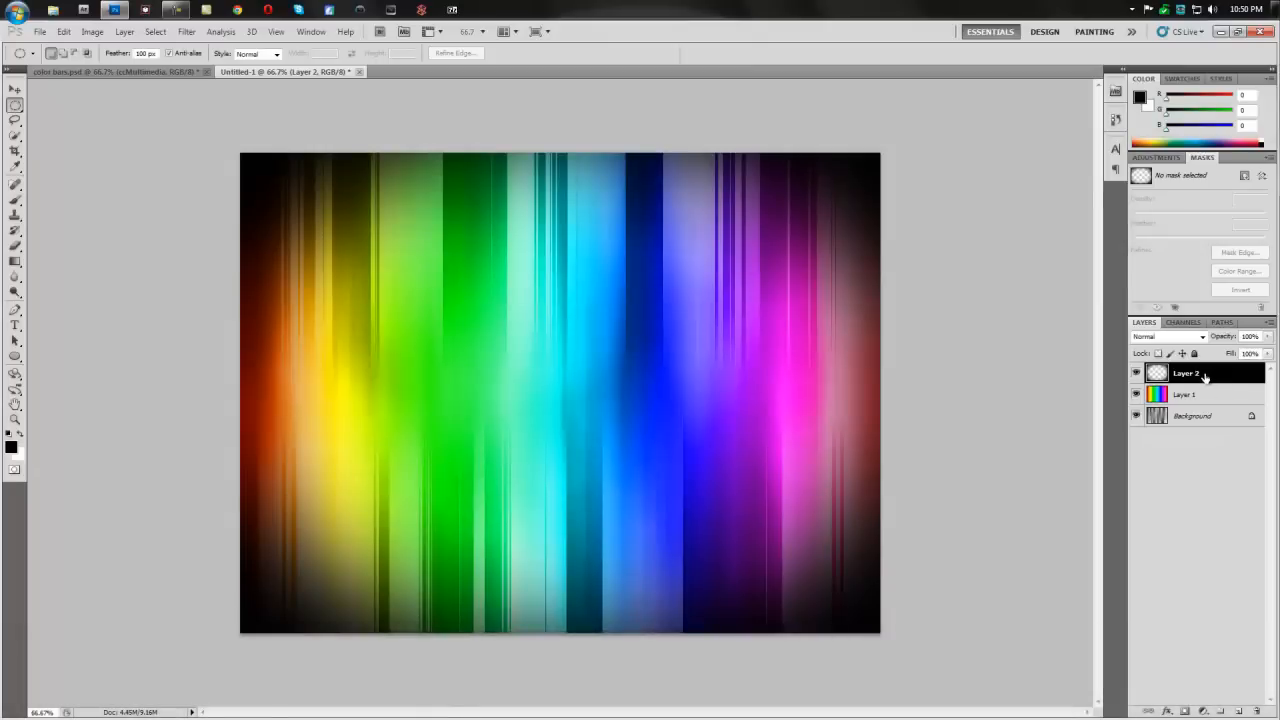
click(1267, 336)
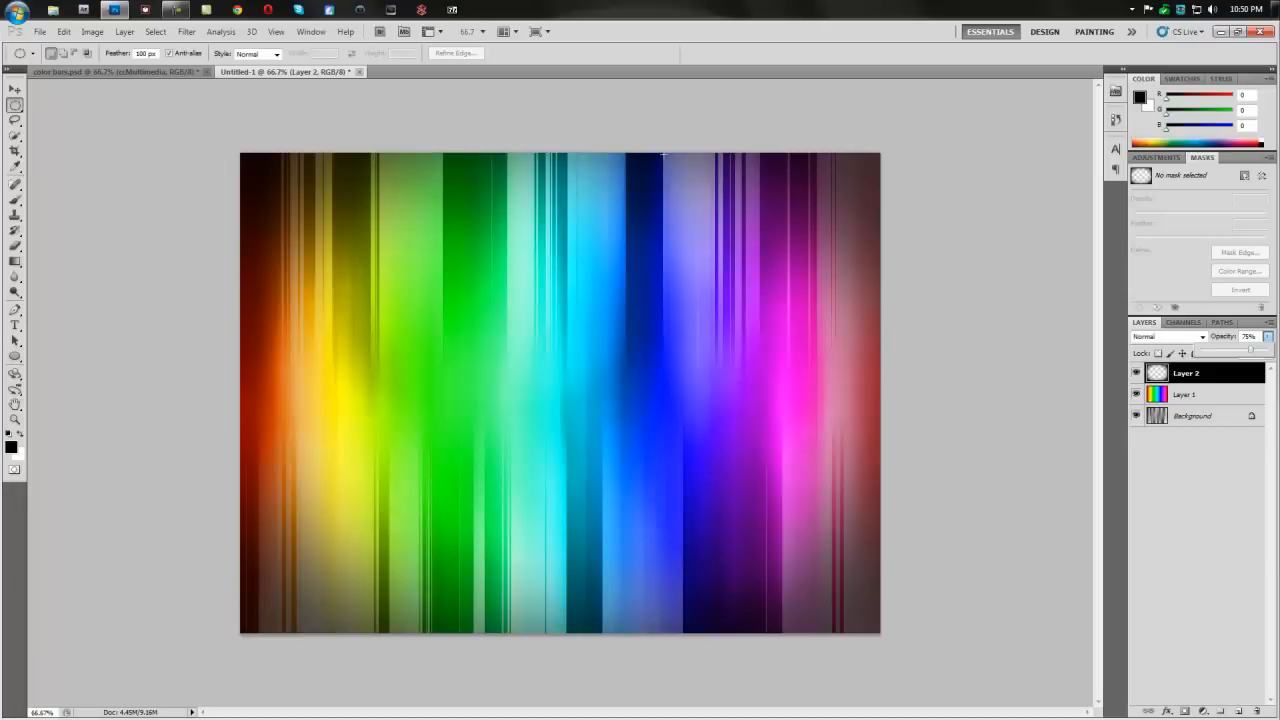
mouse_move(385, 104)
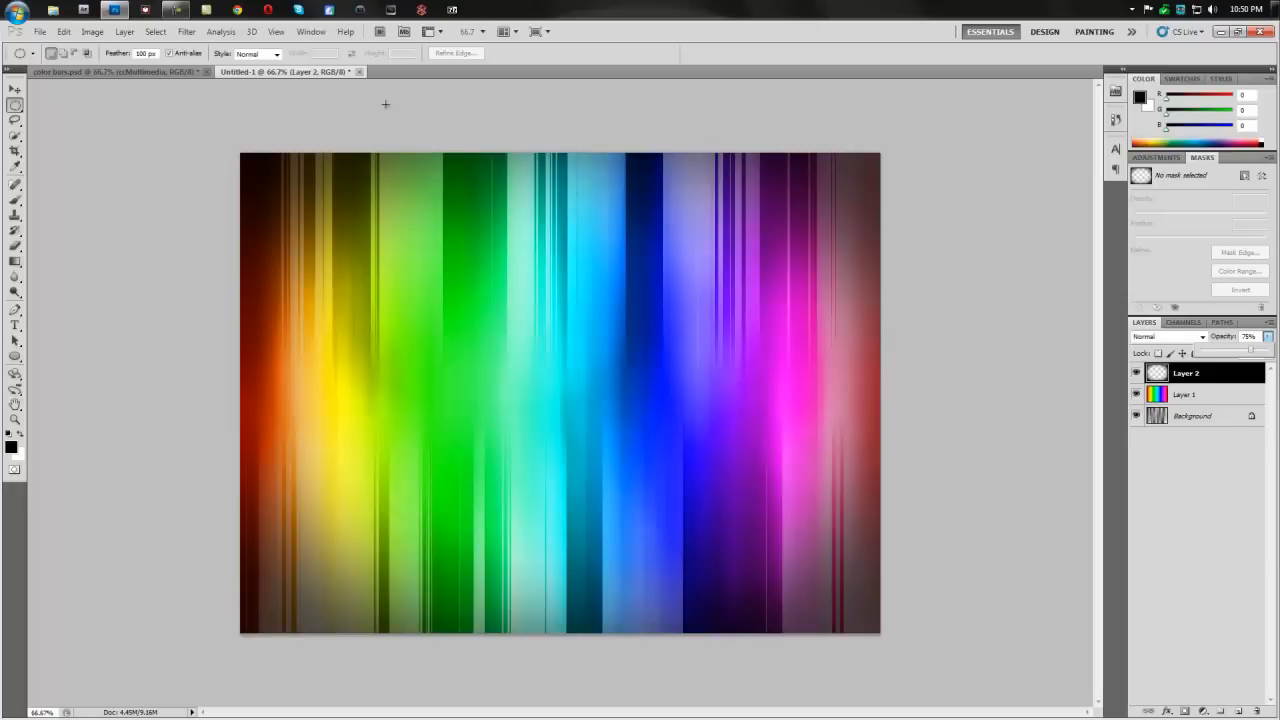
mouse_move(1061, 335)
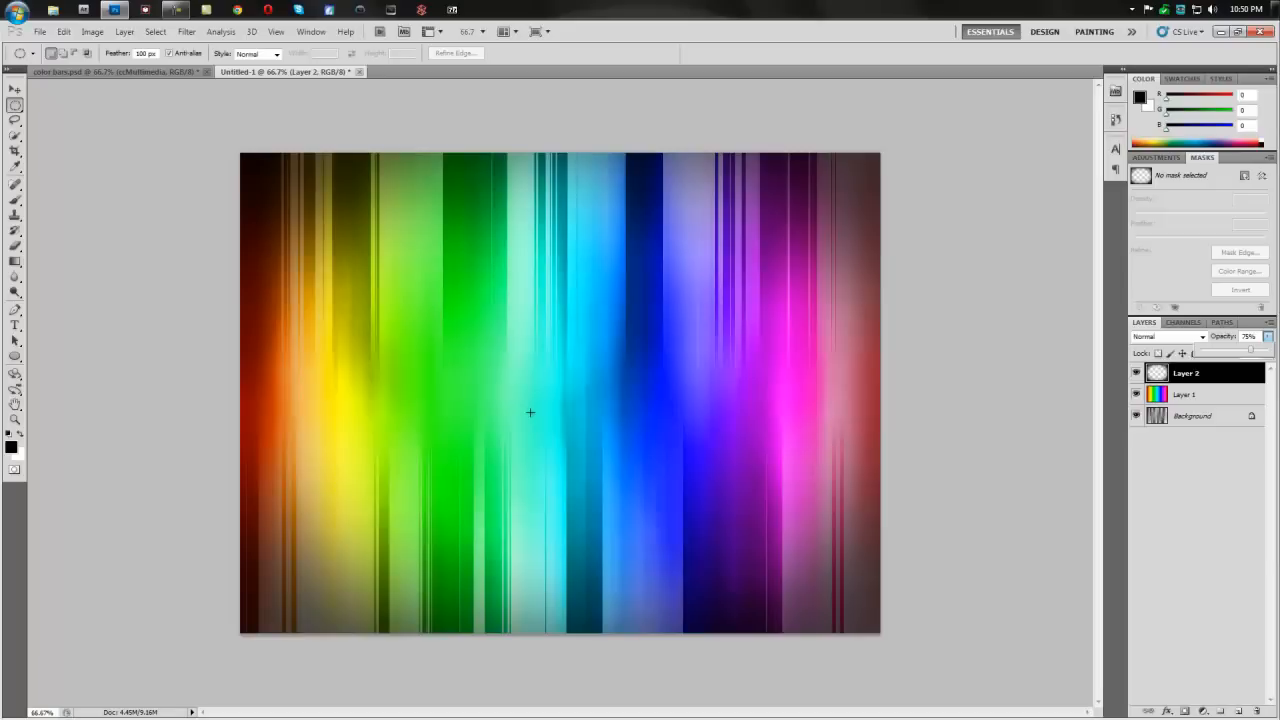
mouse_move(570, 423)
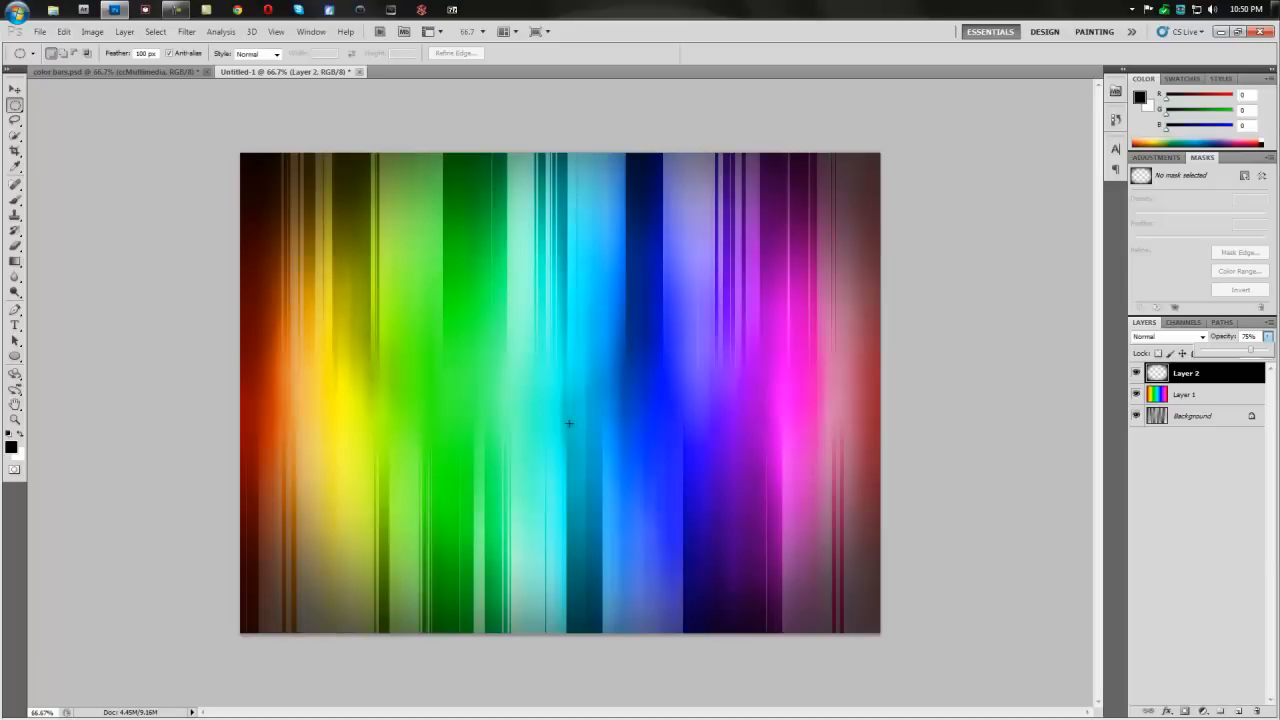
mouse_move(558, 411)
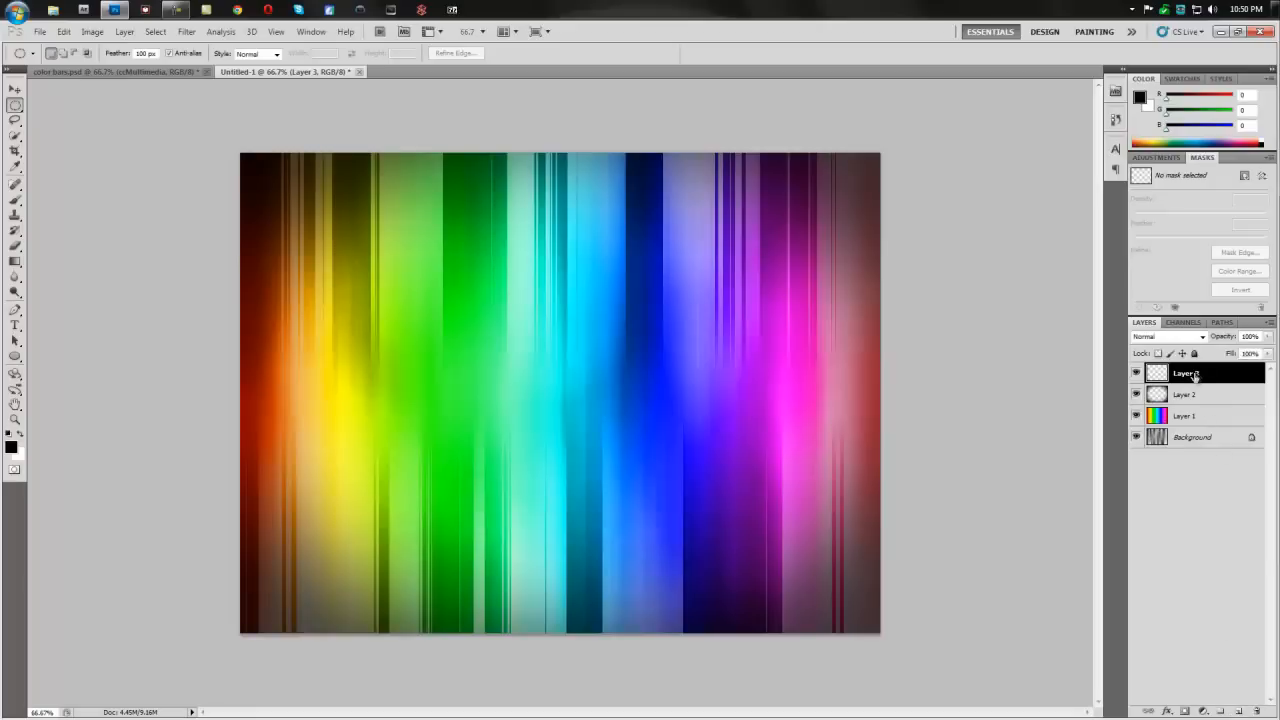
mouse_move(1210, 368)
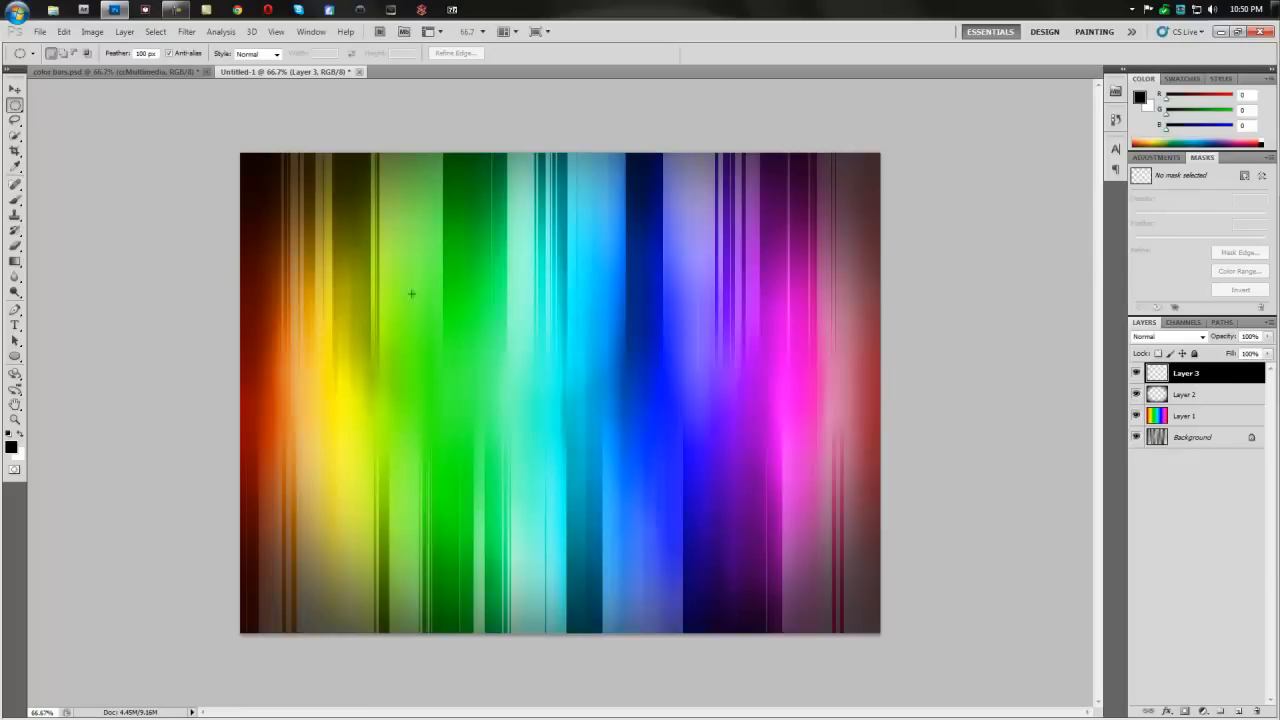
Step: Use the Rectangular Marquee Tool to select a thin band across the canvas middle
click(15, 107)
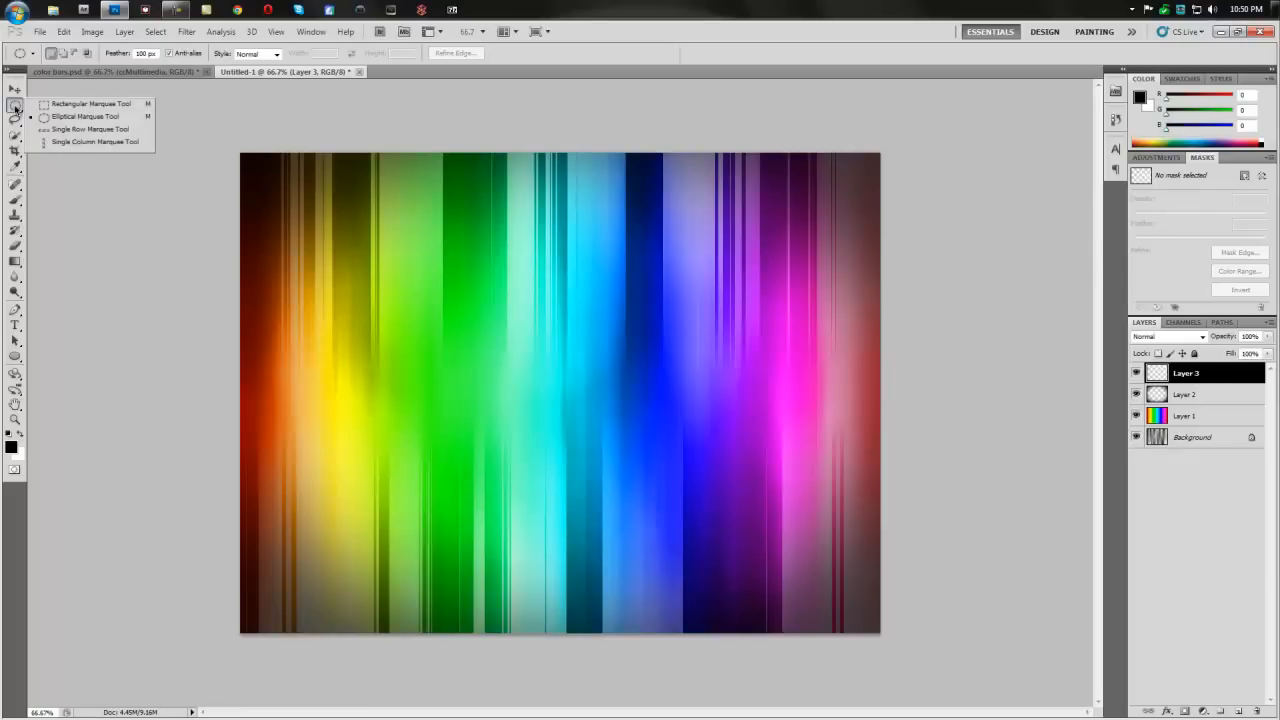
mouse_move(90, 104)
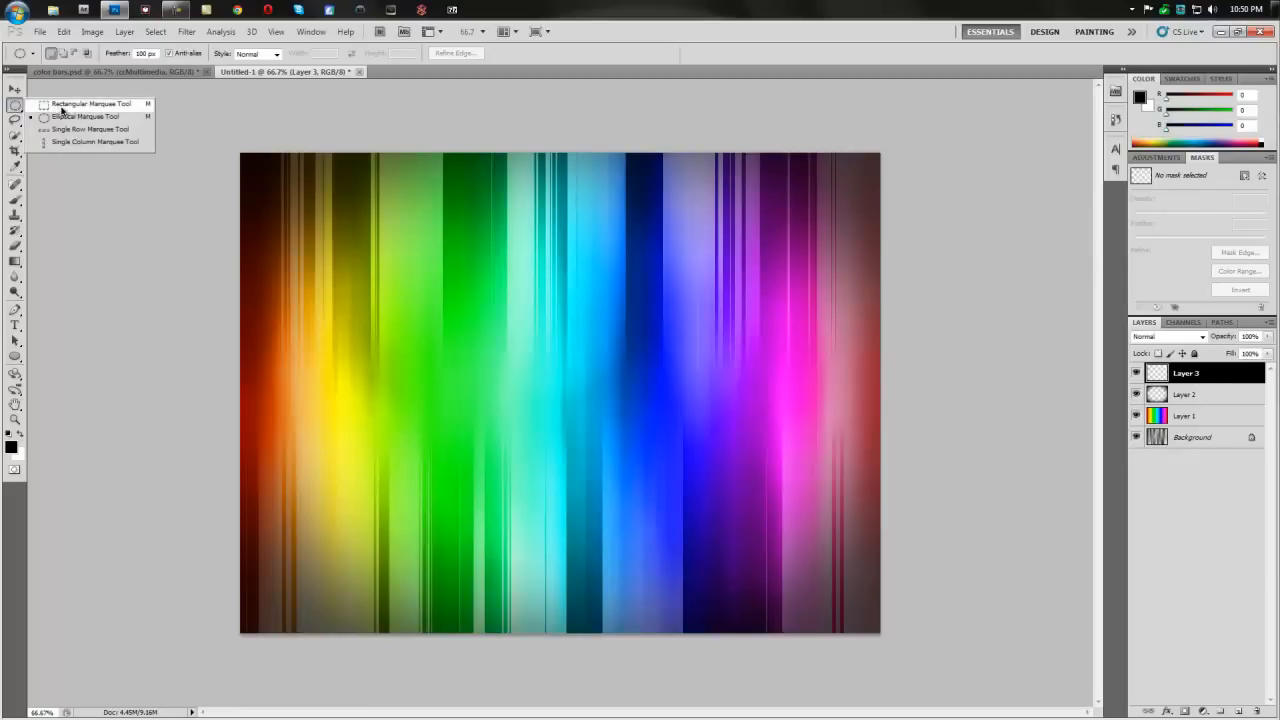
click(90, 104)
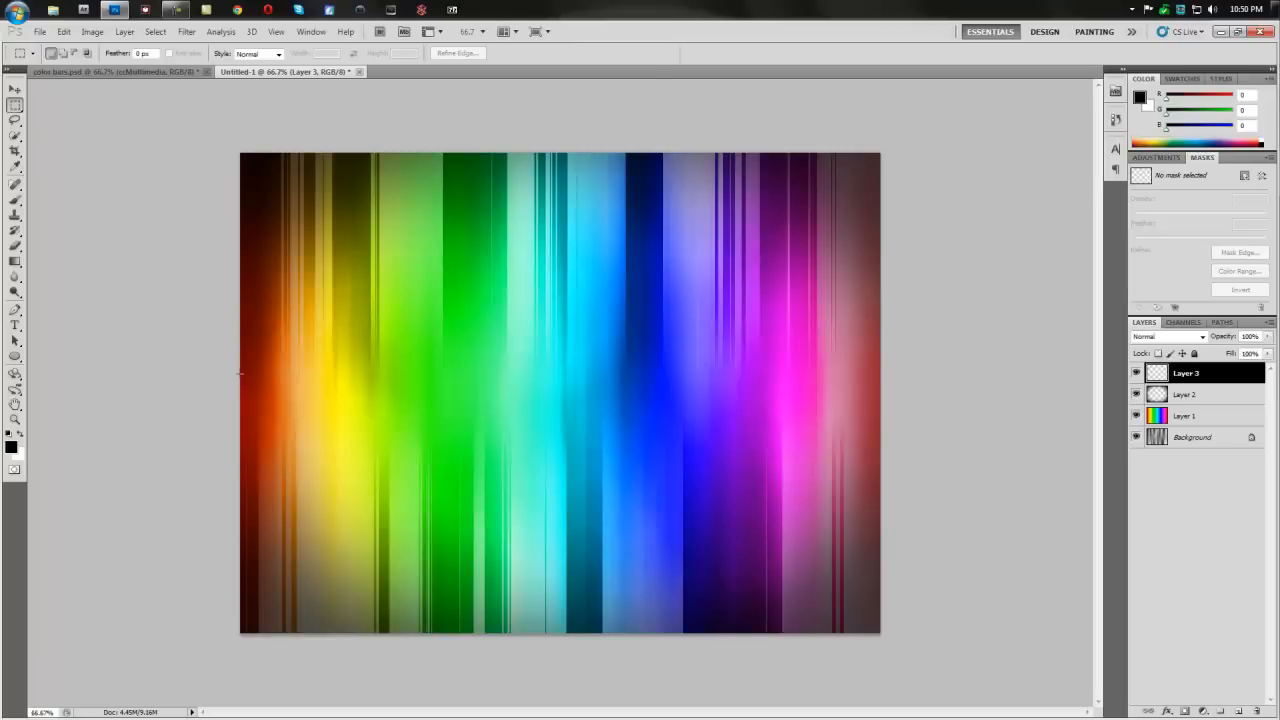
drag(240, 360, 550, 405)
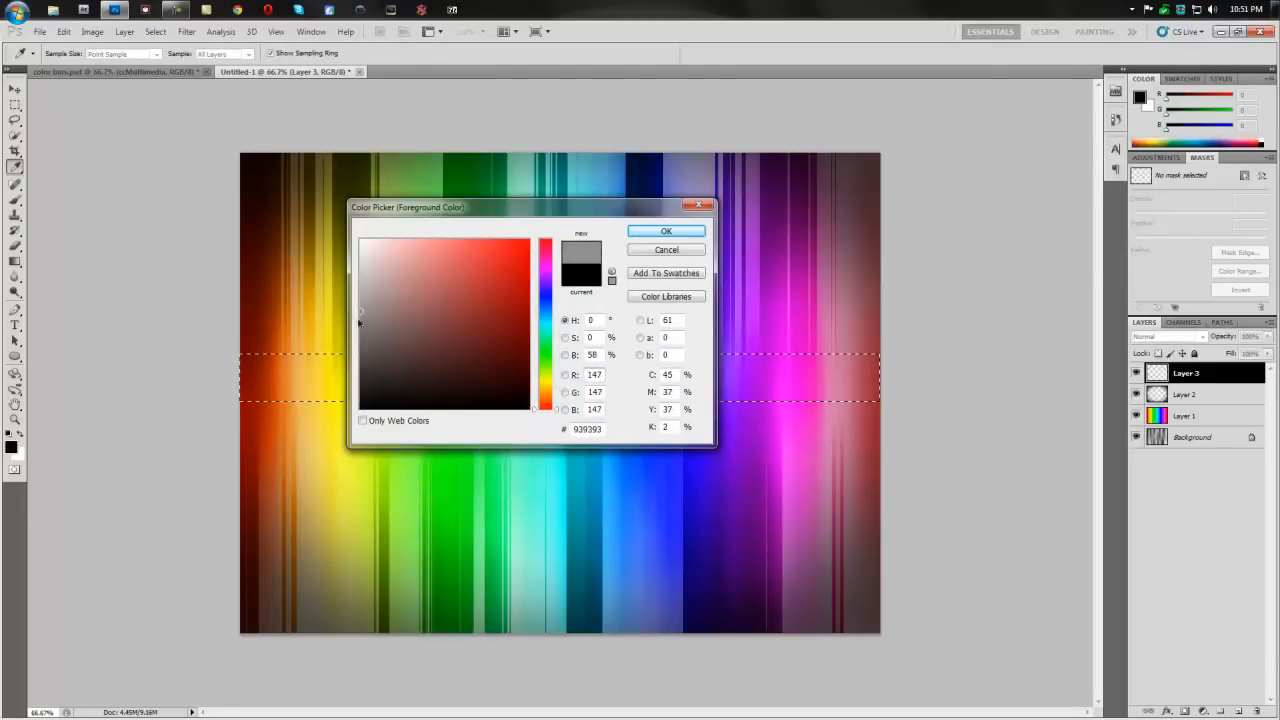
Step: Set the foreground to gray #939393 and fill the band selection with it
click(666, 231)
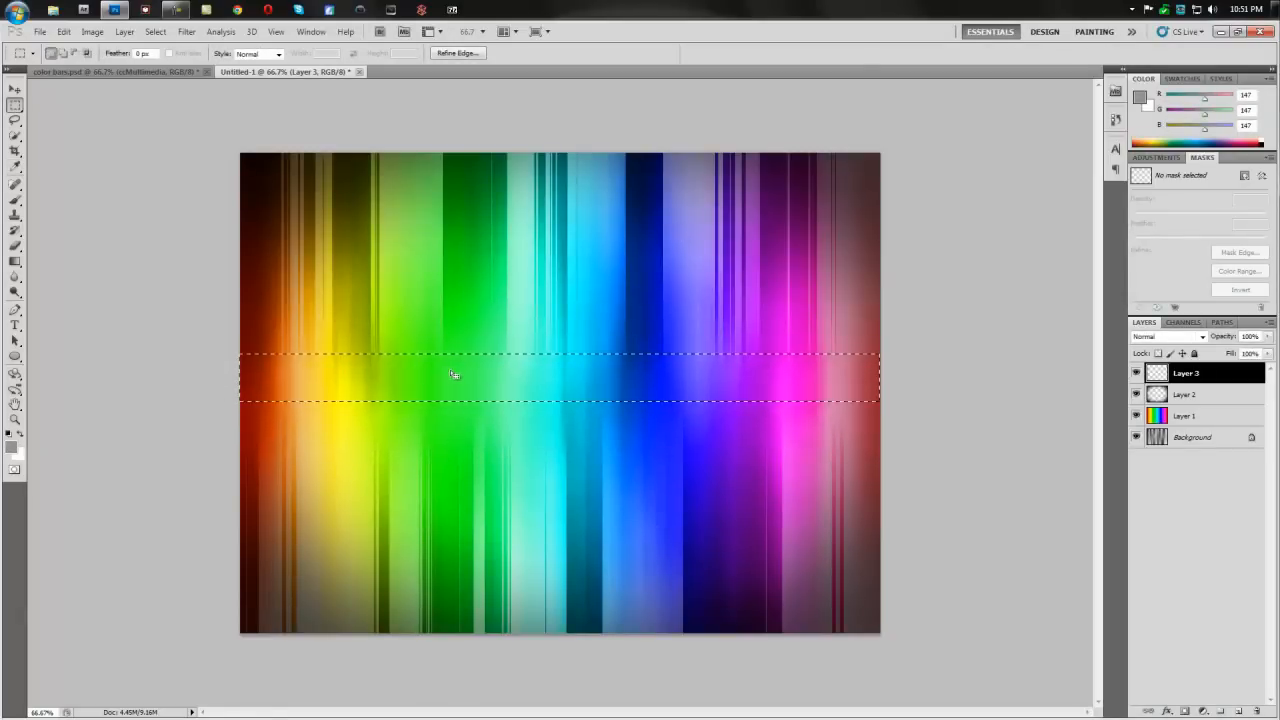
key(alt+Delete)
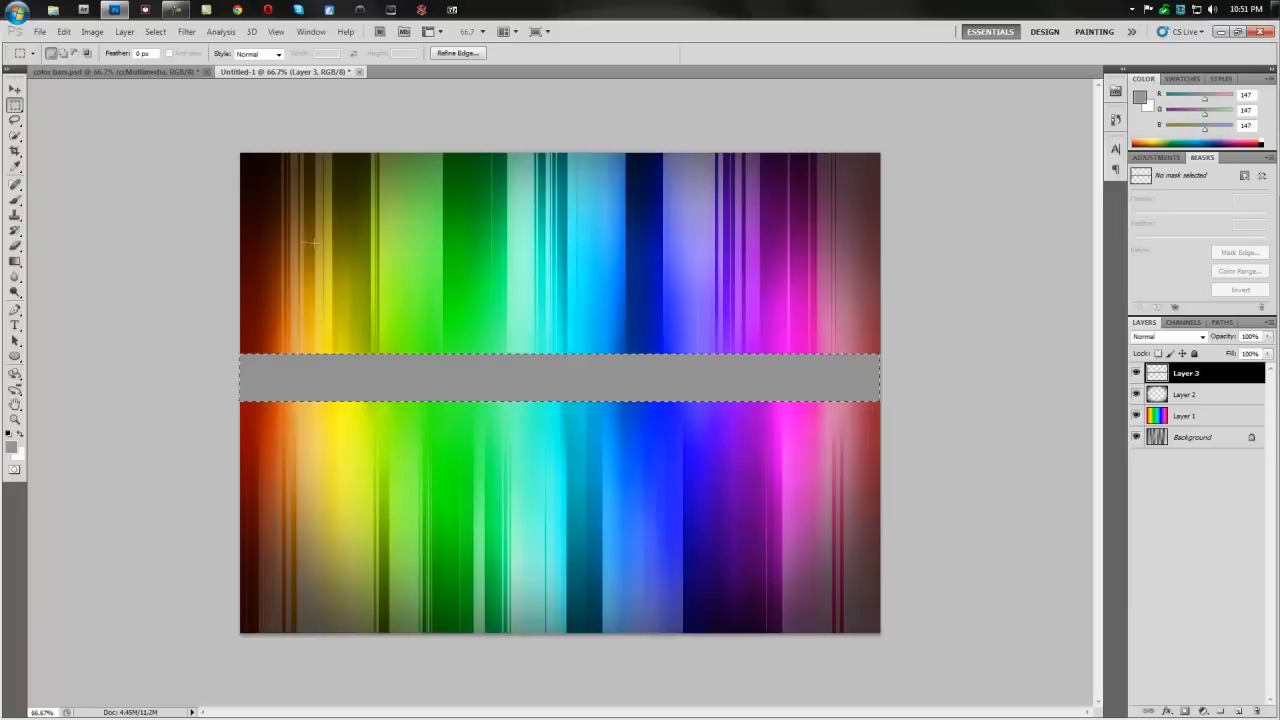
Step: Align the gray band to the canvas vertical center with the Move tool, then deselect
click(155, 31)
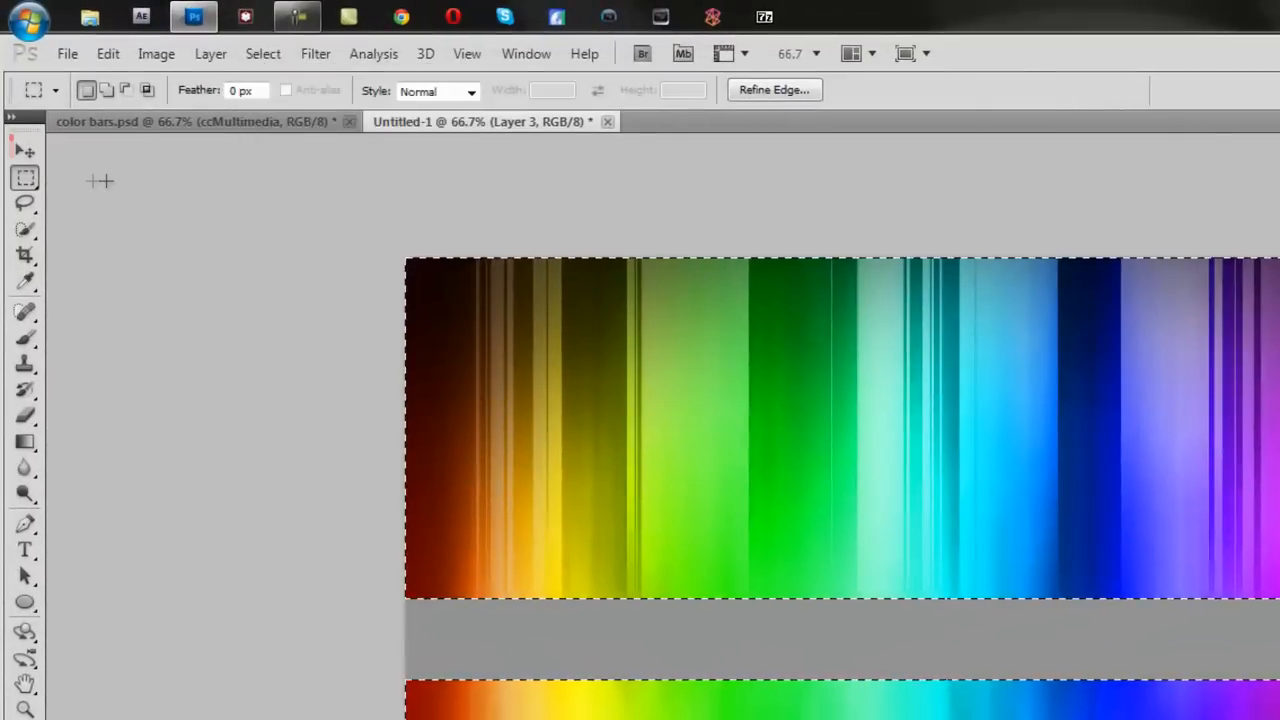
click(25, 150)
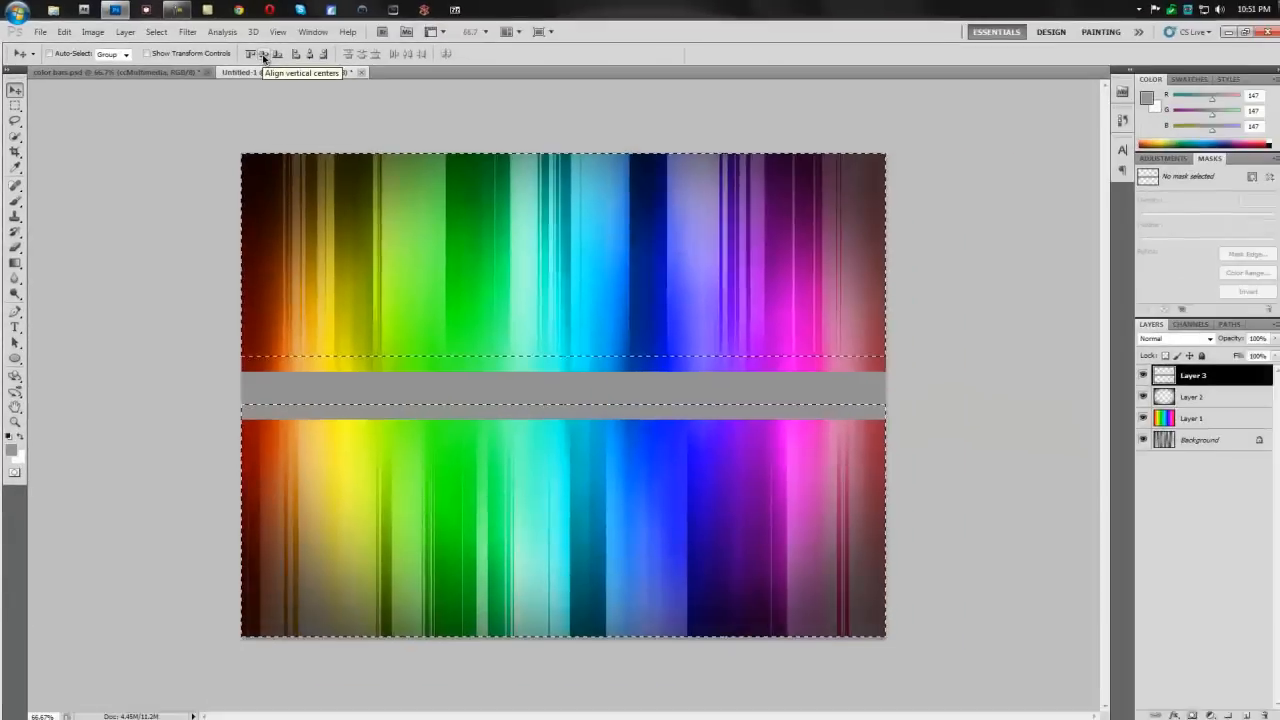
key(ctrl+d)
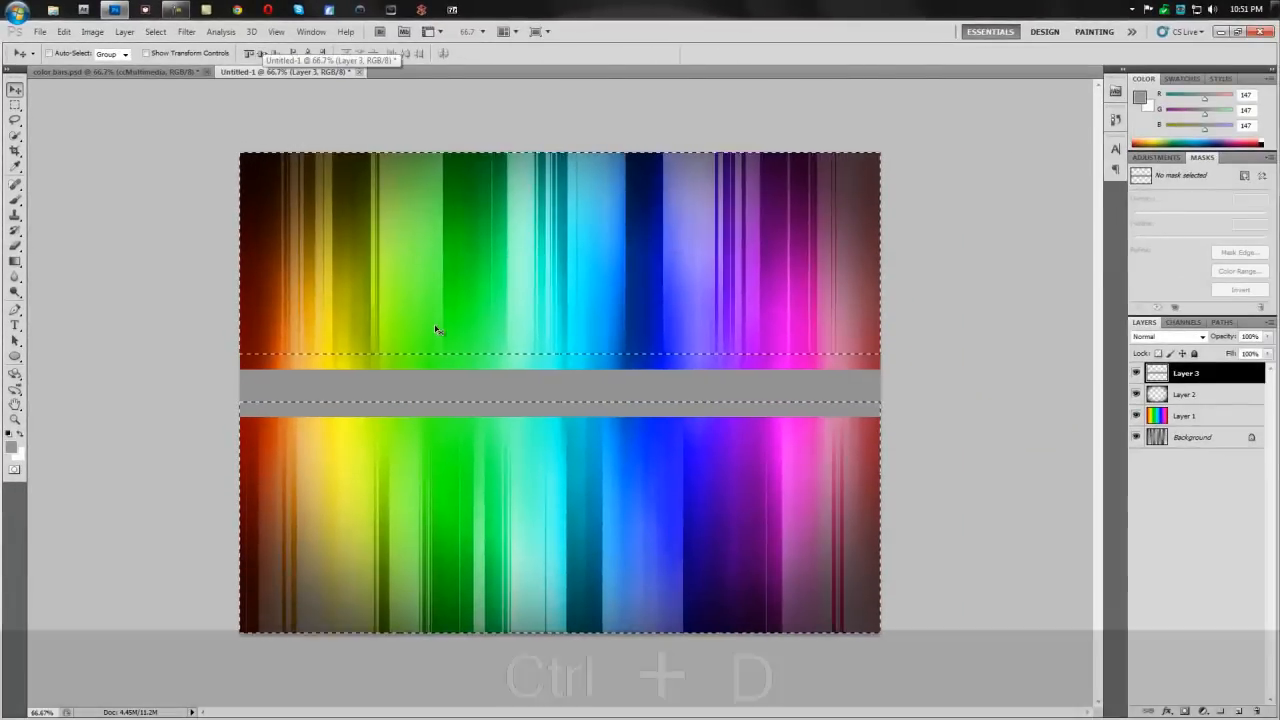
key(ctrl+d)
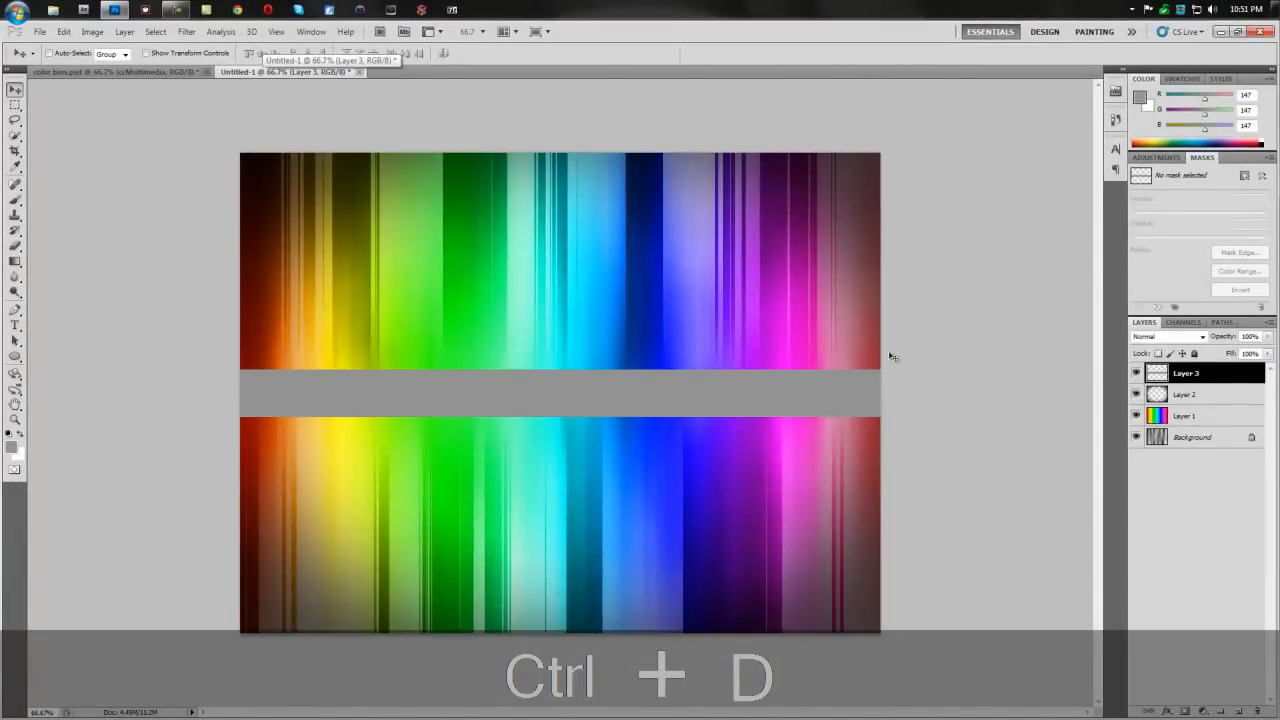
key(ctrl+d)
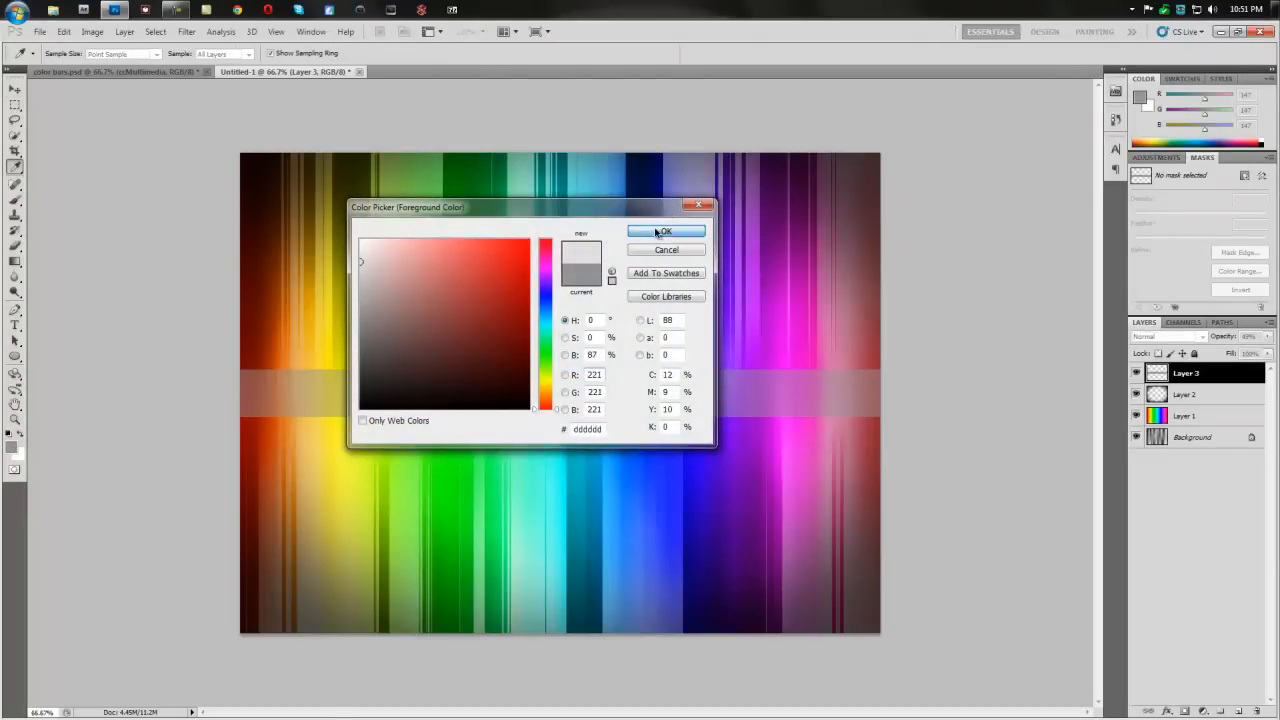
Step: Type 'CCMULTIMEDIA' in light gray #dddddd, Ethnocentric 48 pt, on the band
click(664, 231)
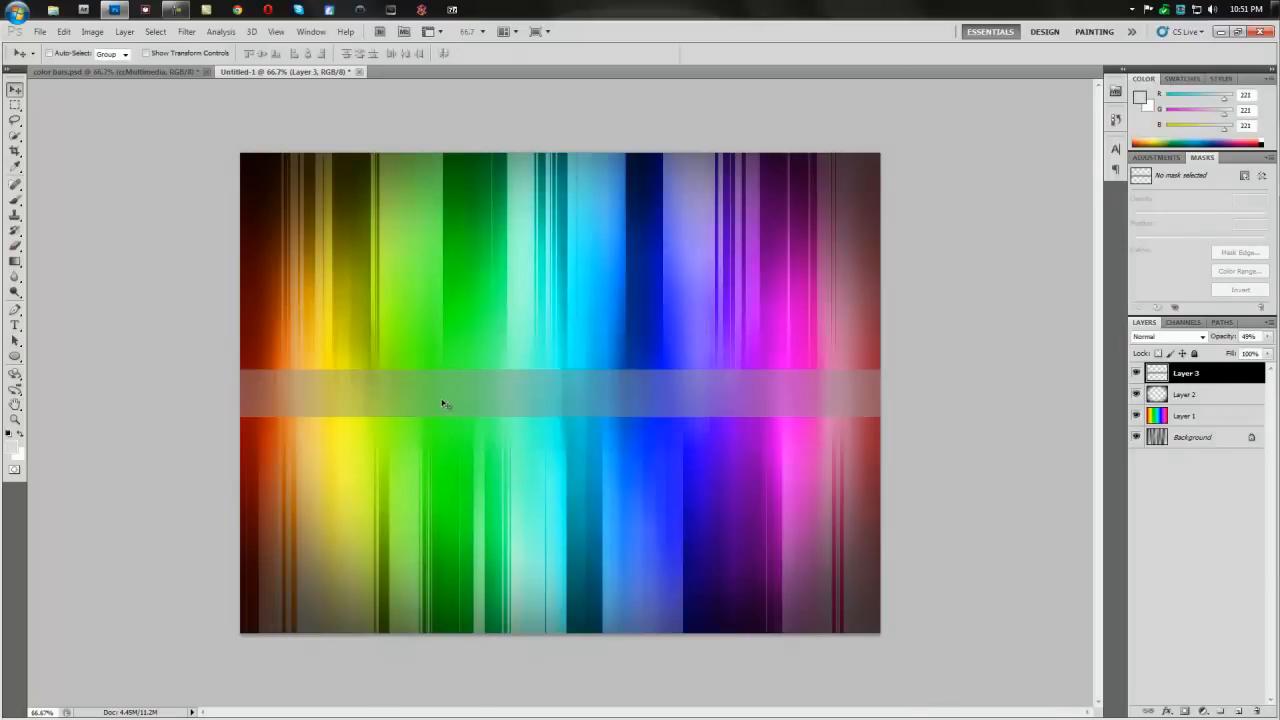
click(15, 323)
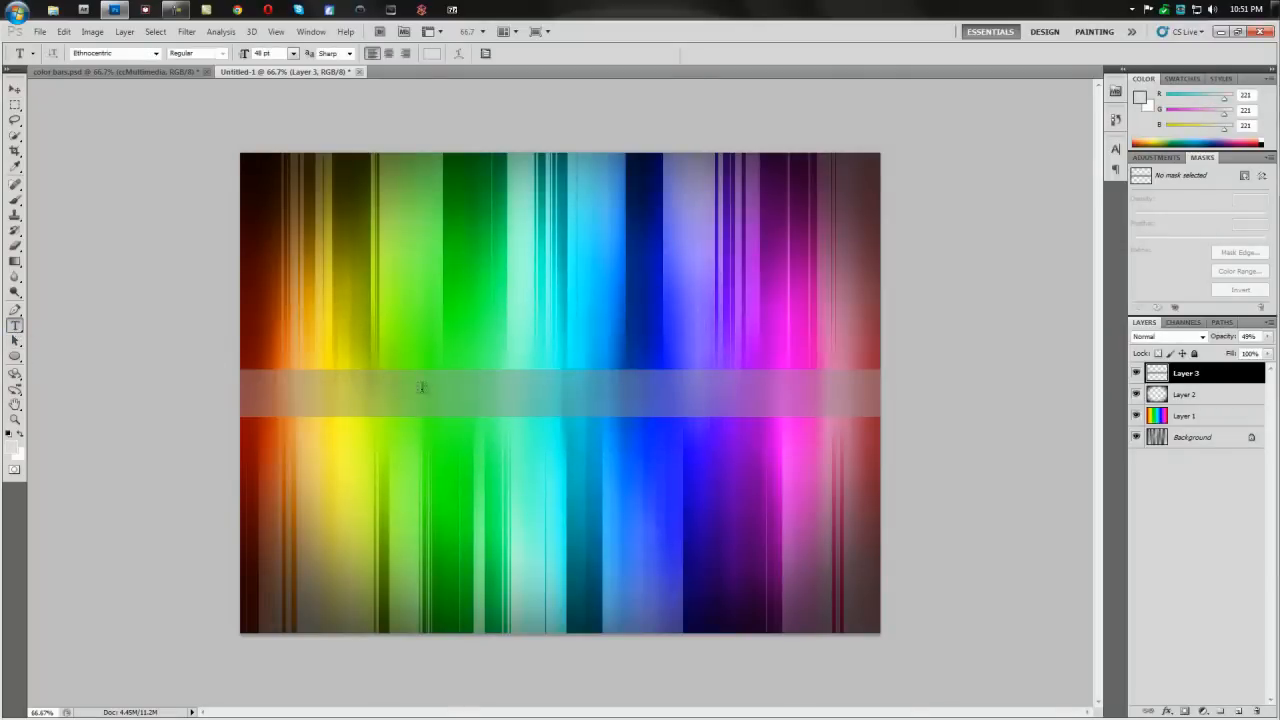
click(420, 388)
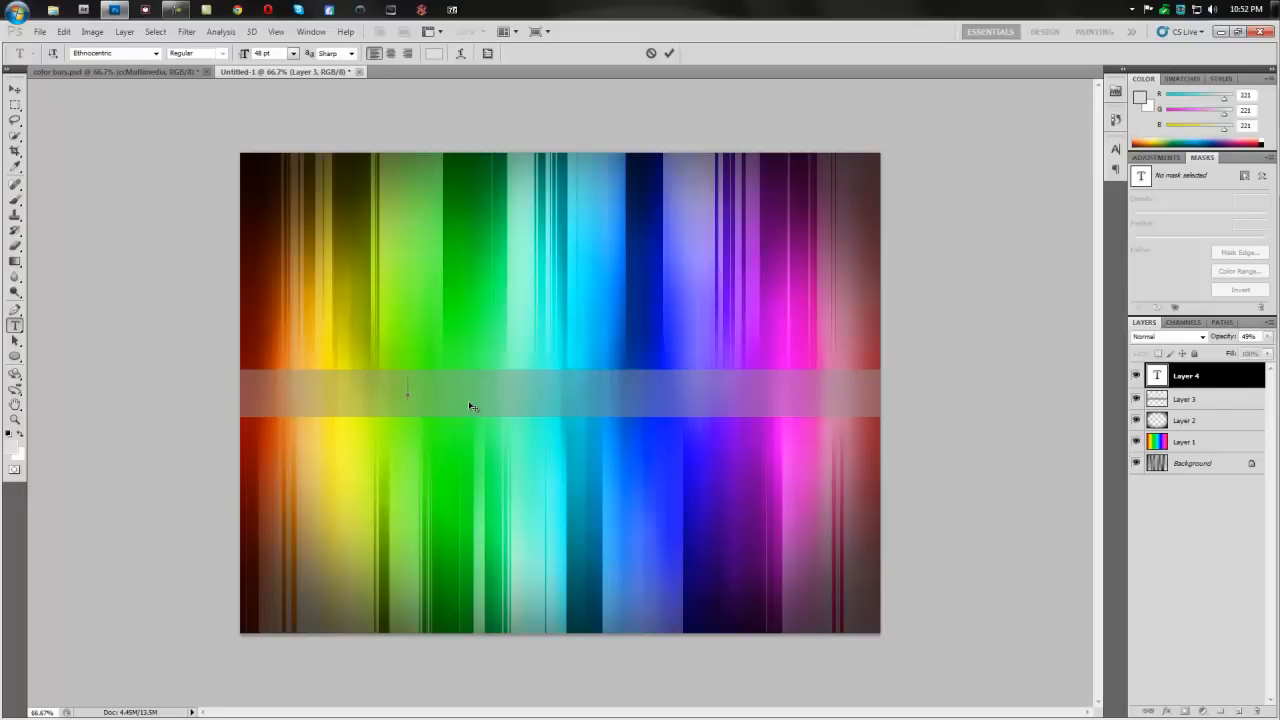
text(CCMU)
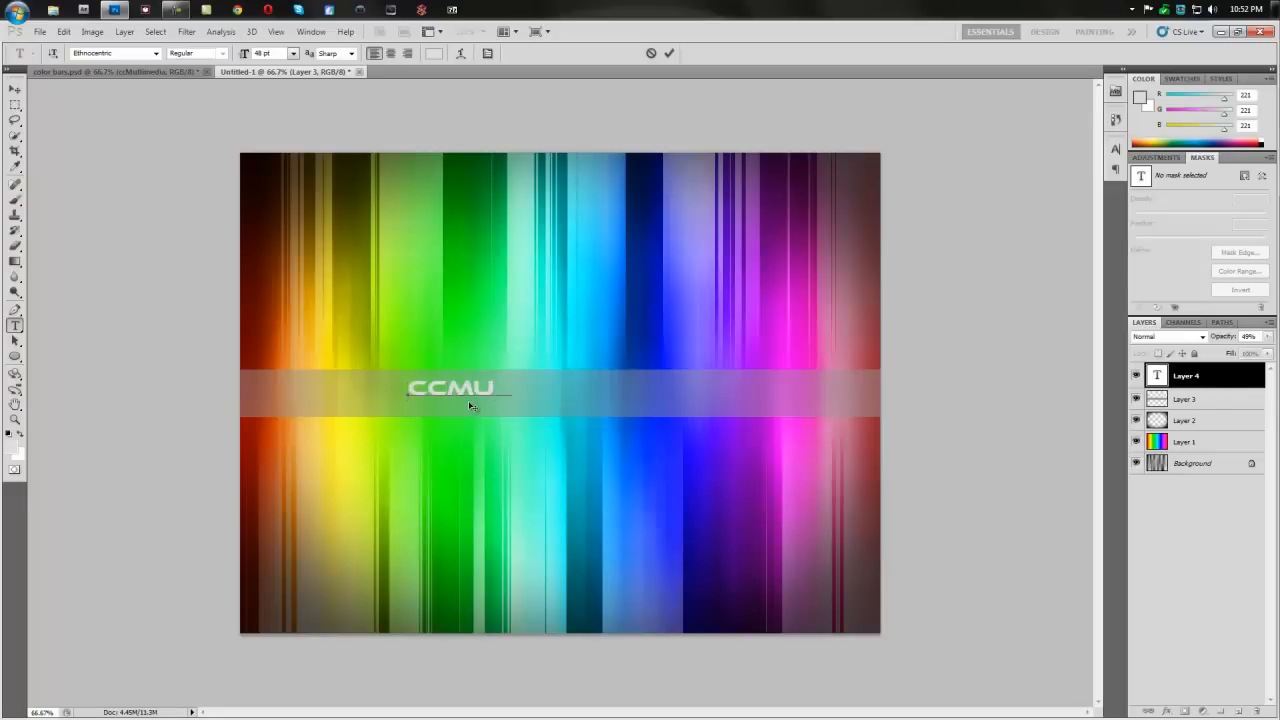
text(LTIMEDIA)
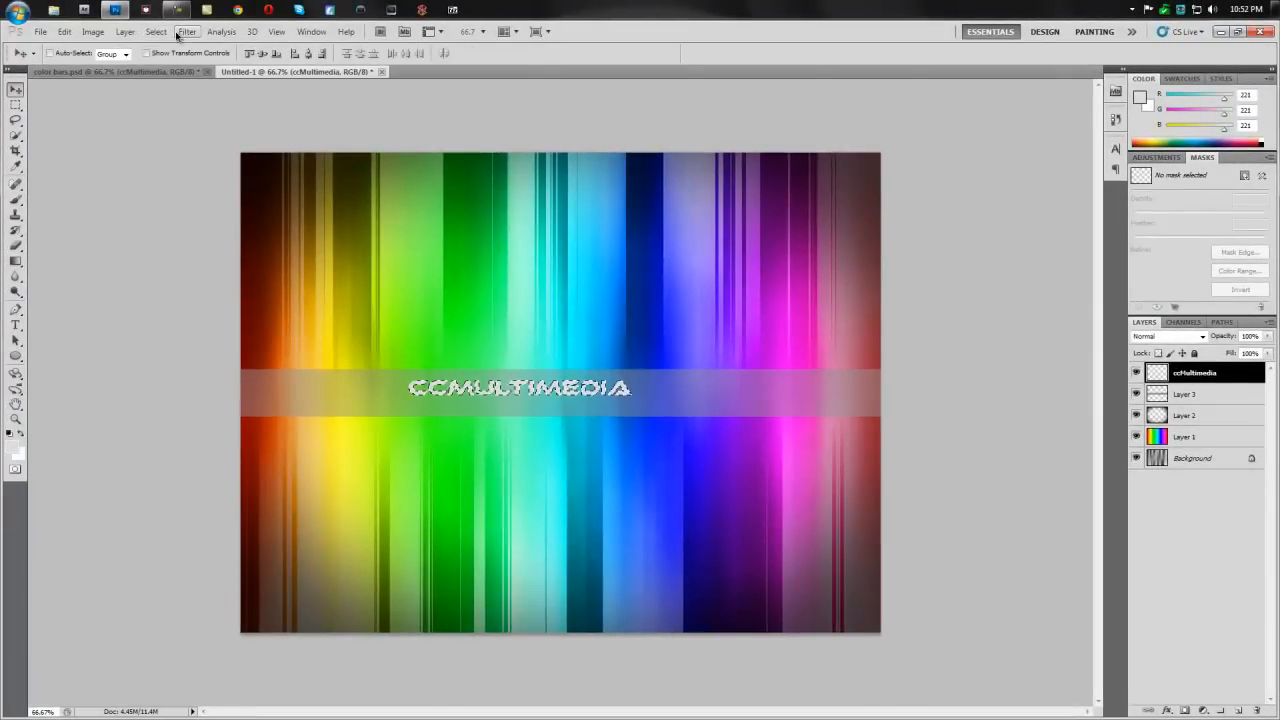
Step: Align the CCMULTIMEDIA text to the canvas horizontal center, then deselect
click(156, 31)
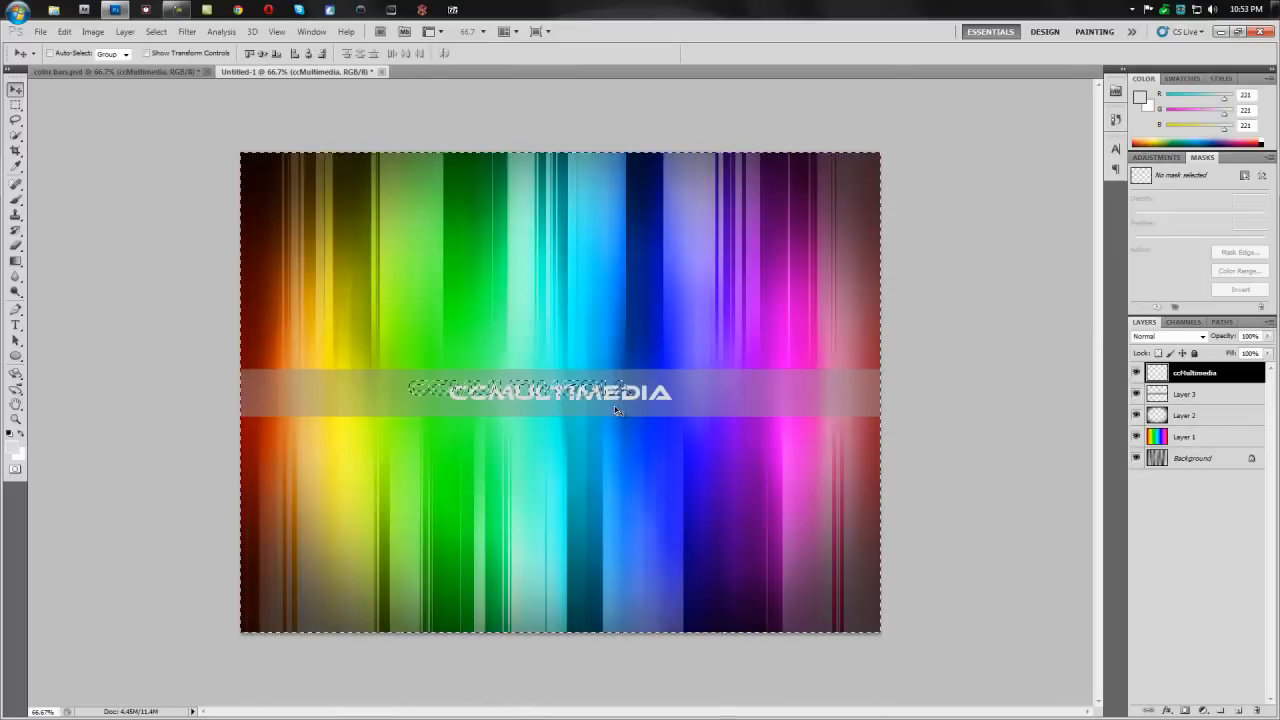
key(ctrl+d)
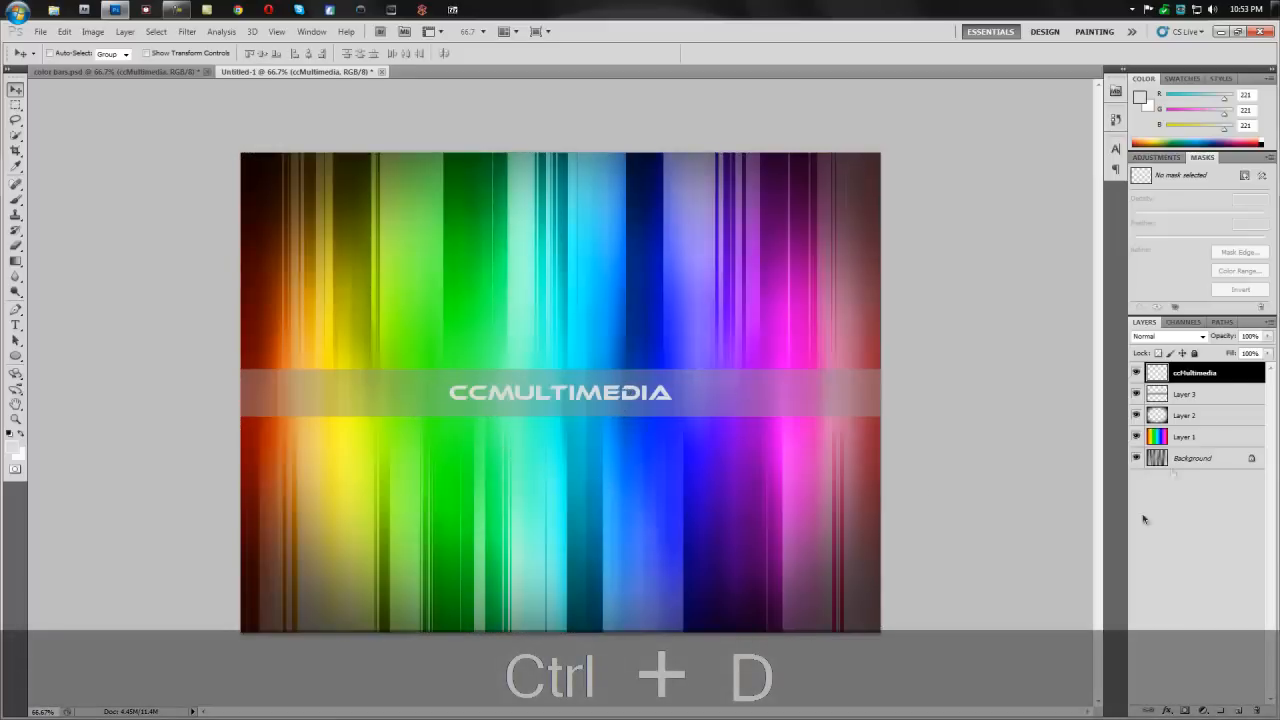
key(ctrl+d)
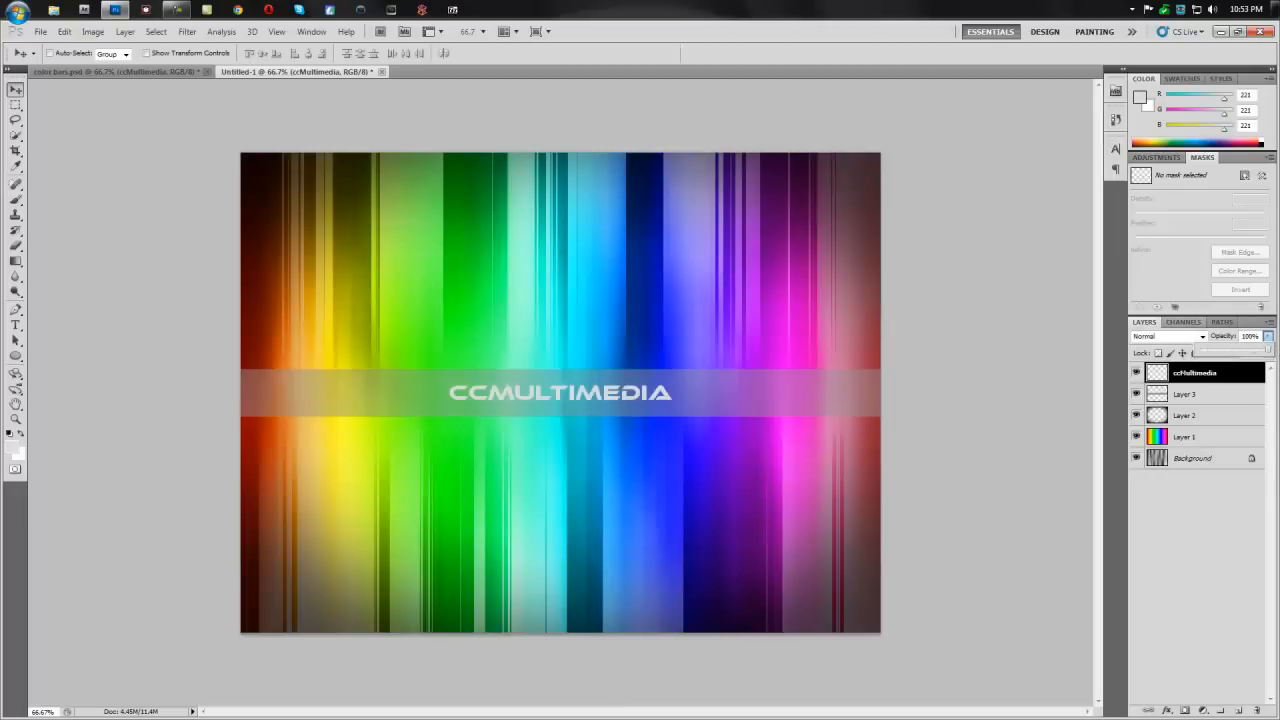
mouse_move(958, 331)
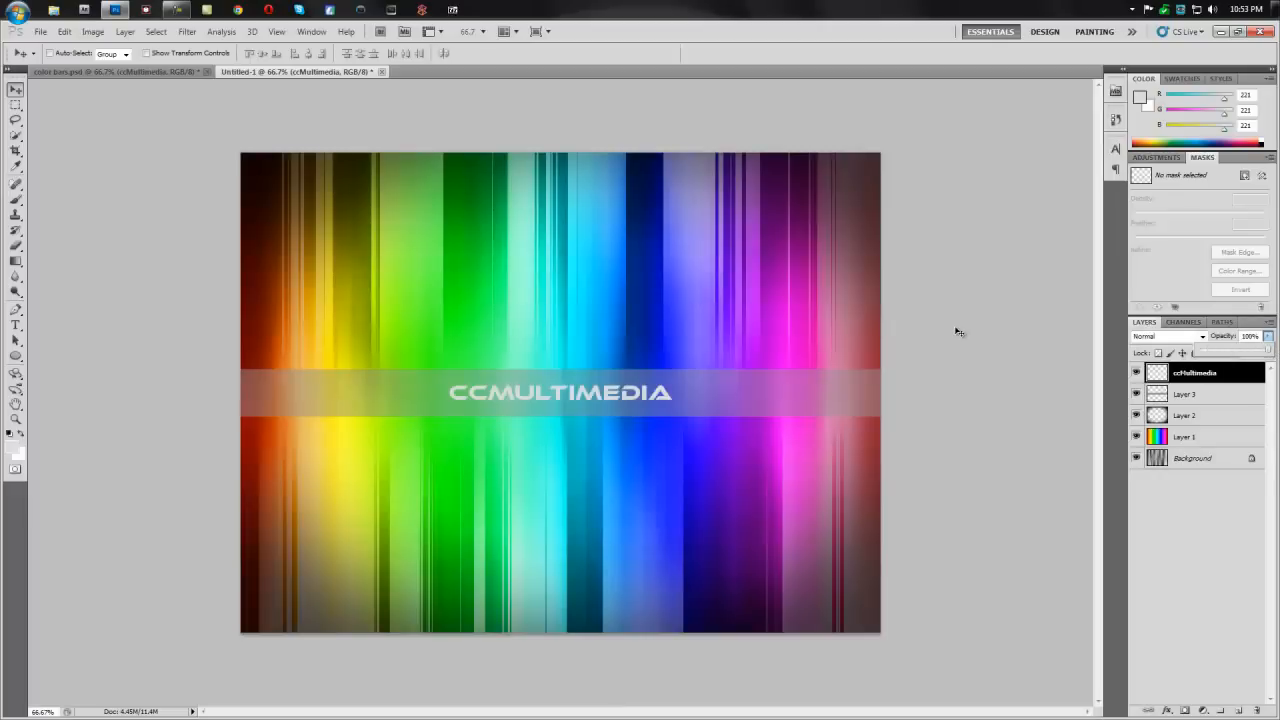